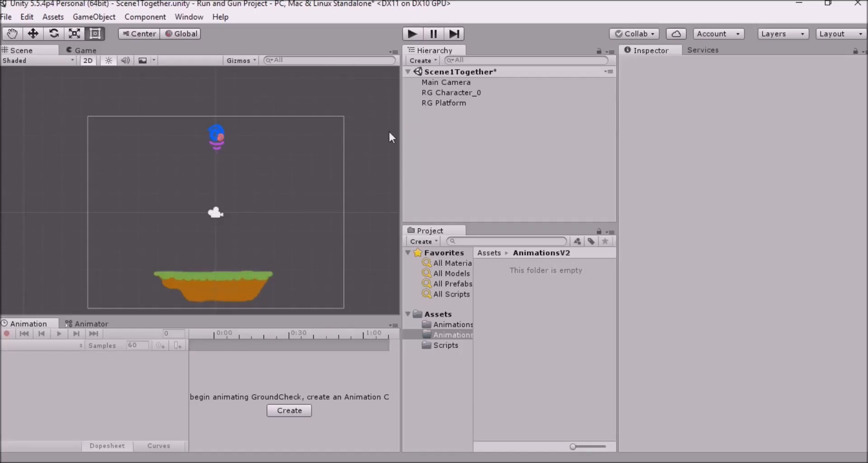
pyautogui.moveTo(365, 141)
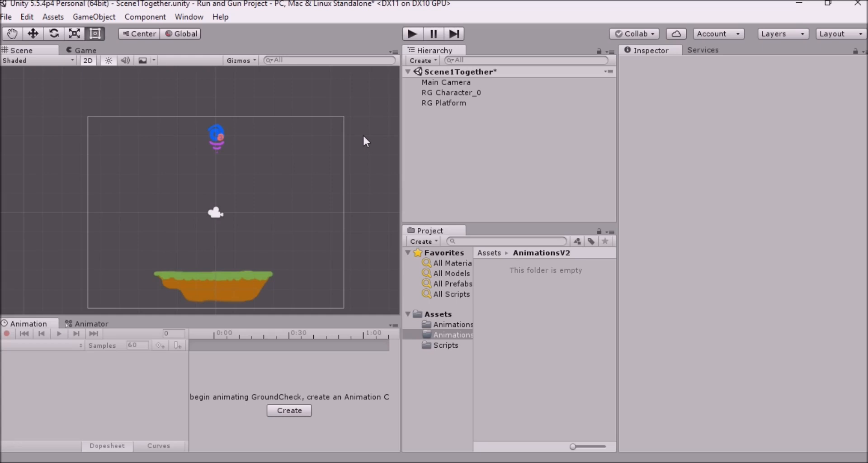
pyautogui.moveTo(339, 209)
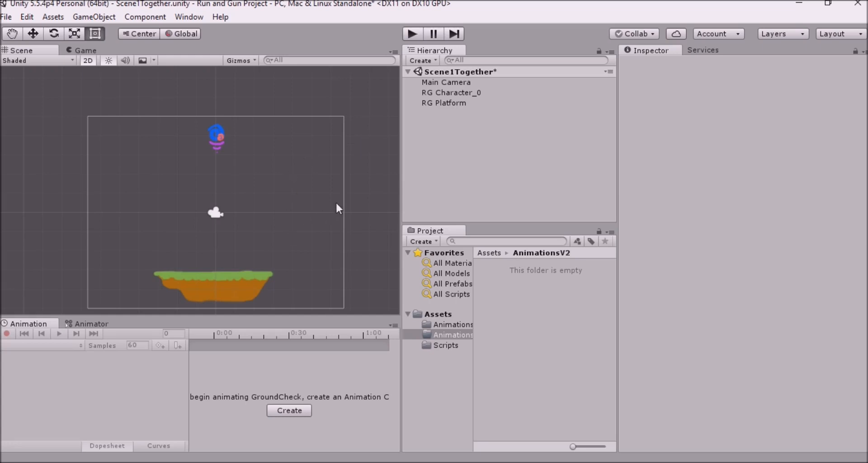
# Select RG Character_0, check the Game view, then reselect it showing Transform, Sprite Renderer and Rigidbody 2D
pyautogui.click(450, 92)
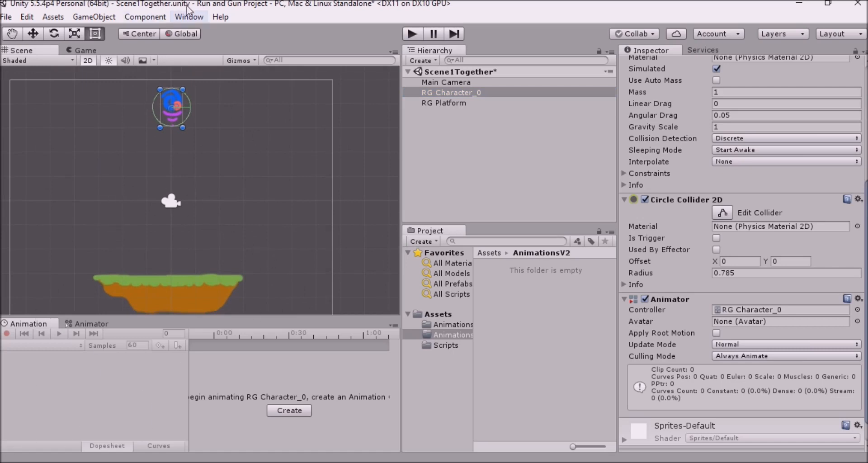
pyautogui.click(189, 16)
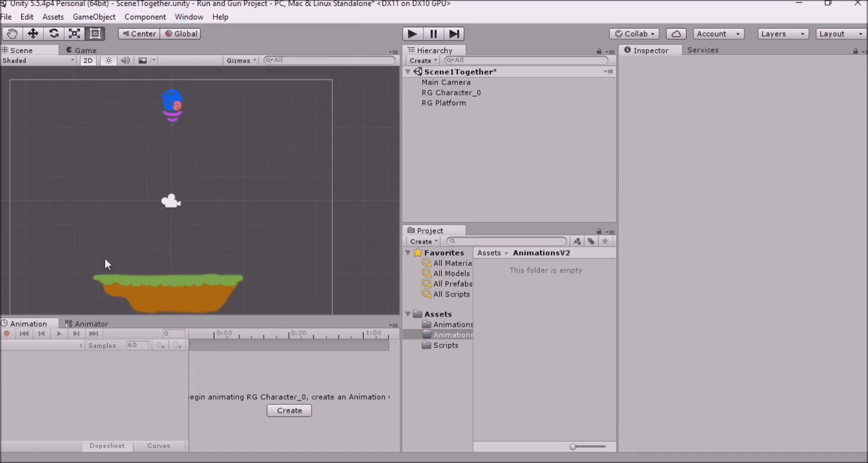
pyautogui.click(85, 50)
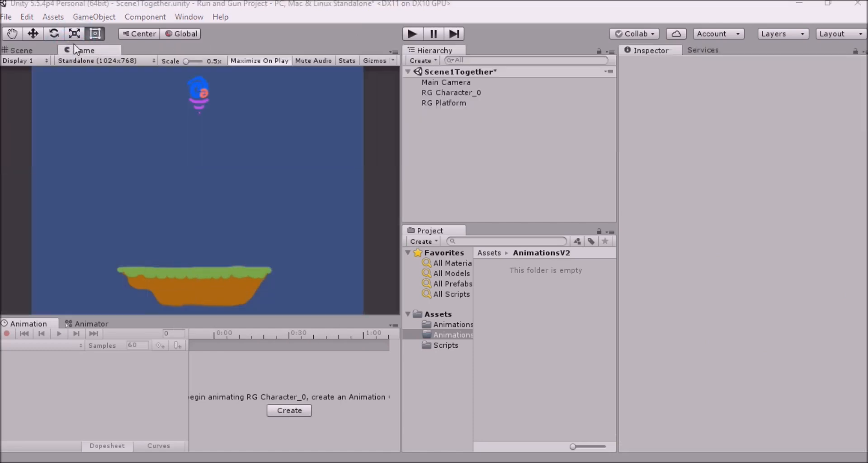
pyautogui.click(21, 50)
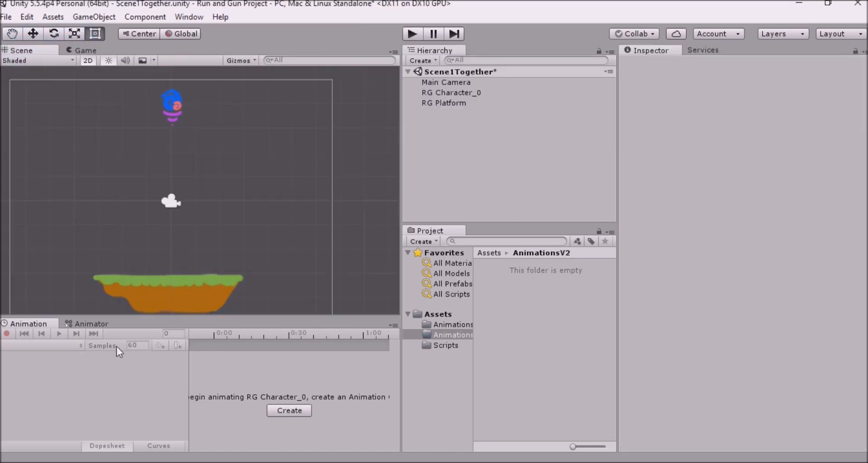
pyautogui.moveTo(195, 373)
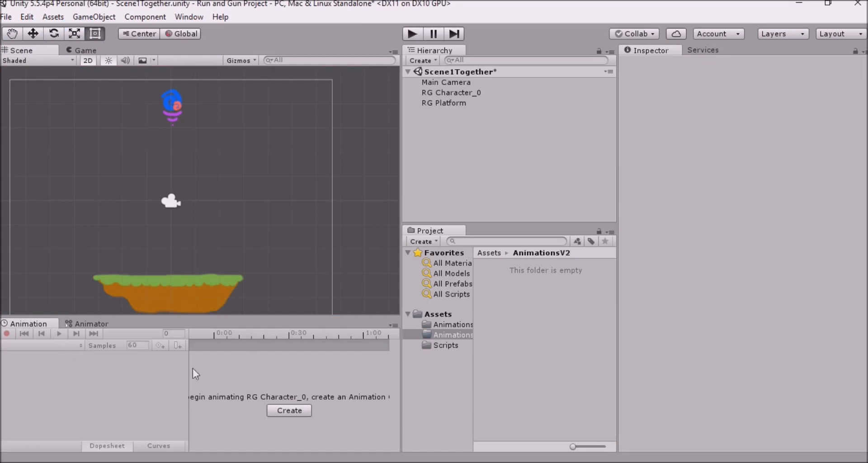
pyautogui.click(450, 92)
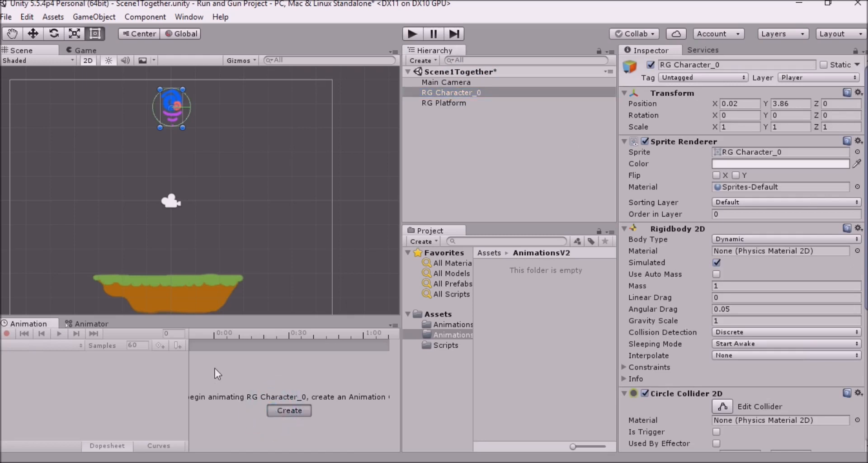
# Create a new animation clip named Idle for RG Character_0, saved in the AnimationsV2 folder
pyautogui.click(288, 410)
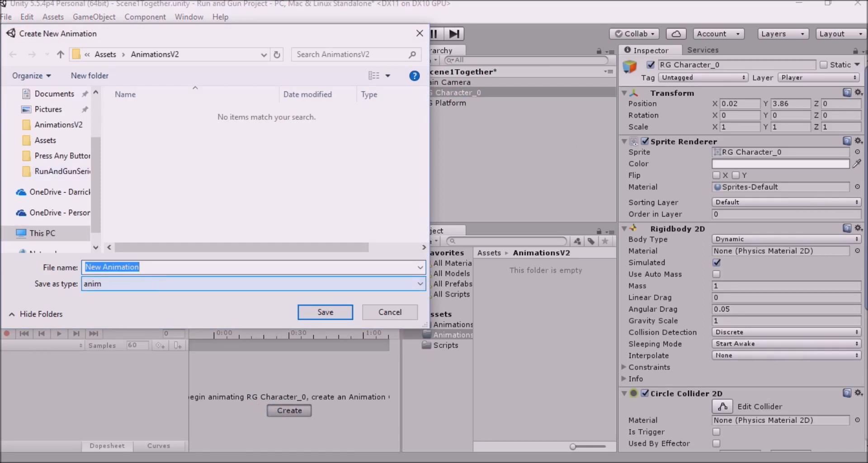
pyautogui.write('Idle')
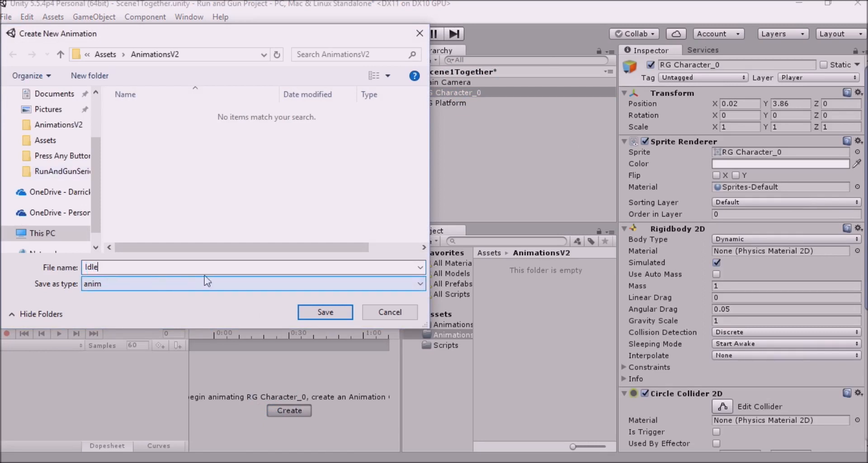
pyautogui.click(324, 311)
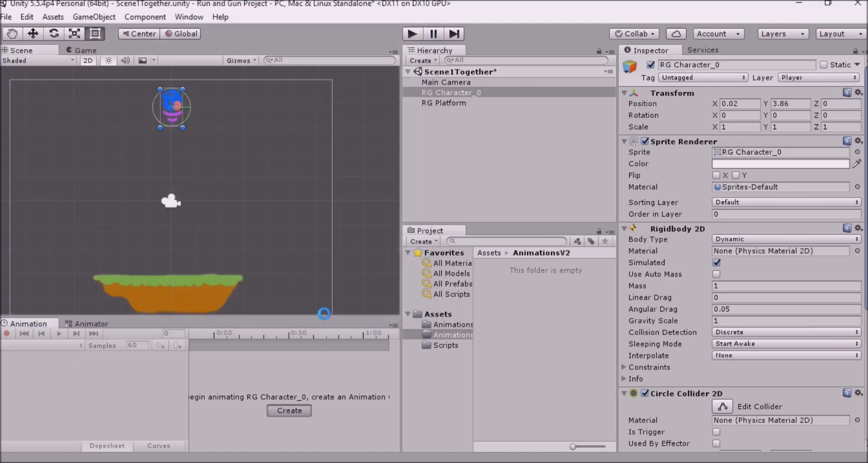
pyautogui.click(288, 411)
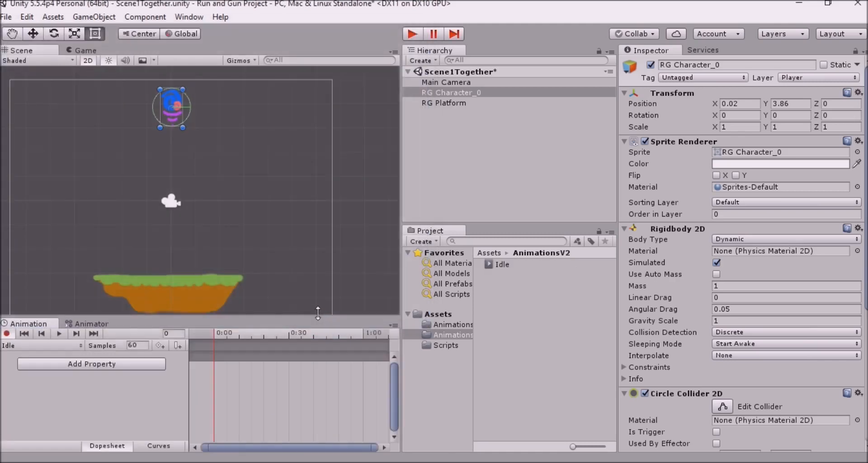
pyautogui.moveTo(292, 369)
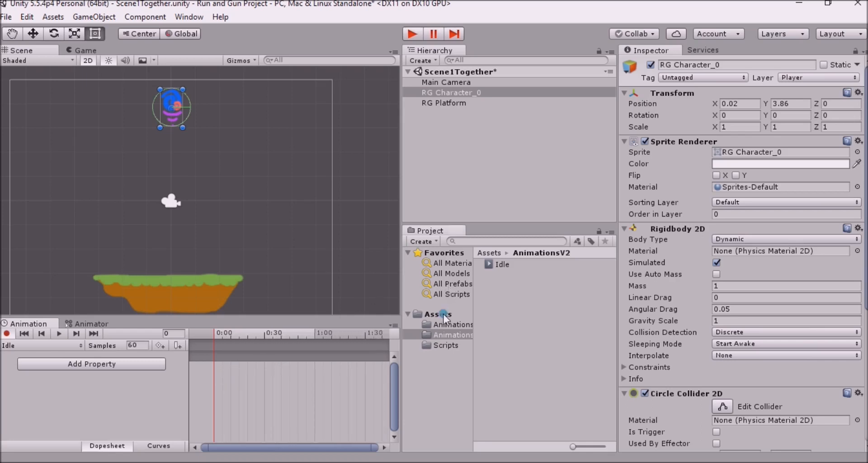
# Expand the RG Character sprite sheet in Assets and review its four slices in the Sprite Editor
pyautogui.click(438, 313)
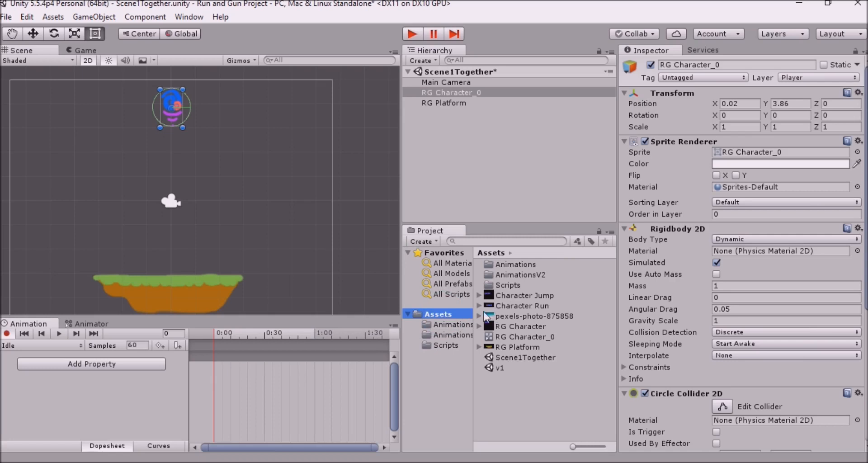
pyautogui.moveTo(486, 357)
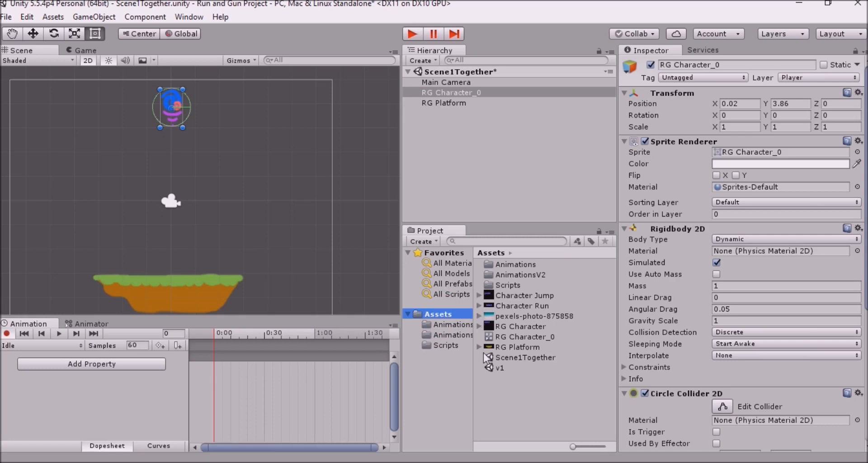
pyautogui.click(479, 326)
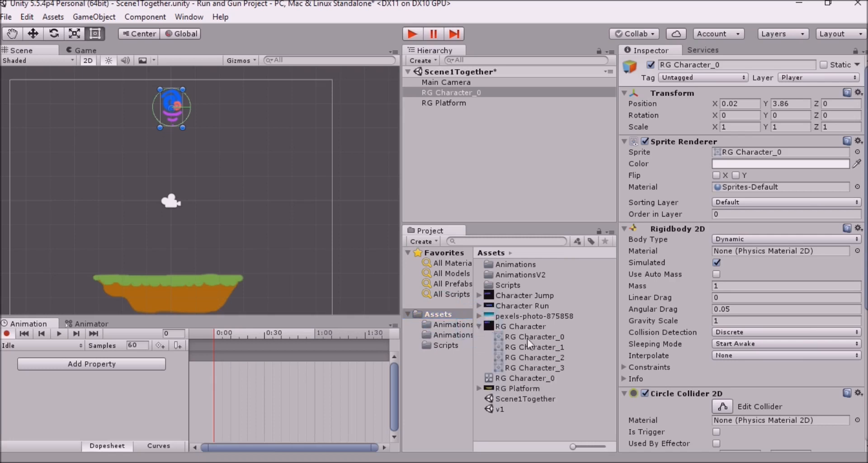
pyautogui.click(520, 326)
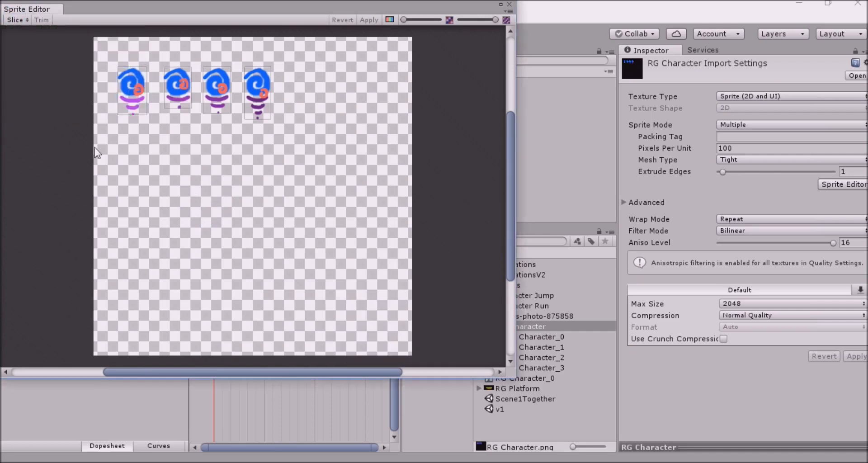
pyautogui.moveTo(262, 143)
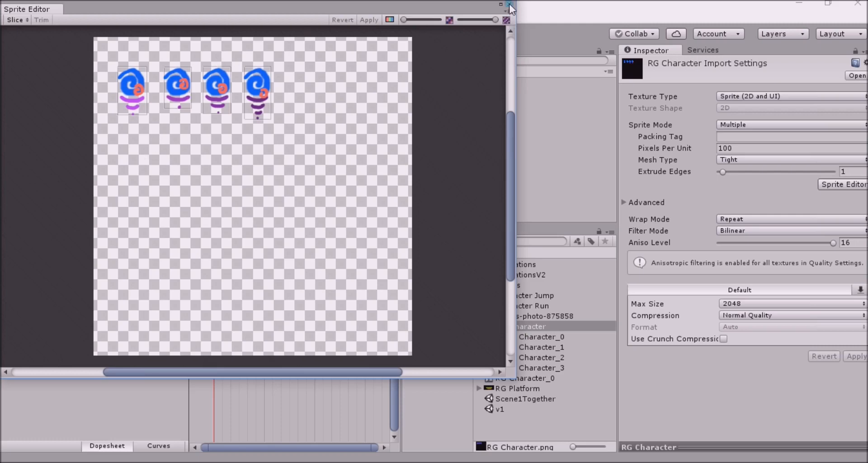
pyautogui.click(509, 4)
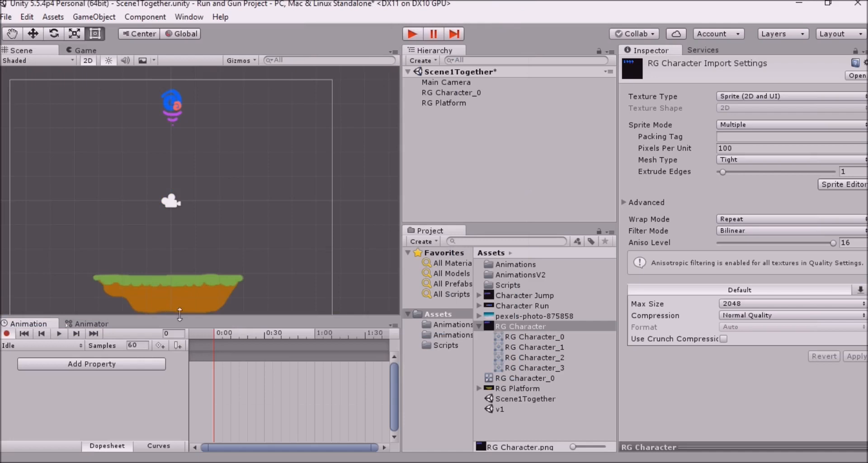
pyautogui.moveTo(497, 162)
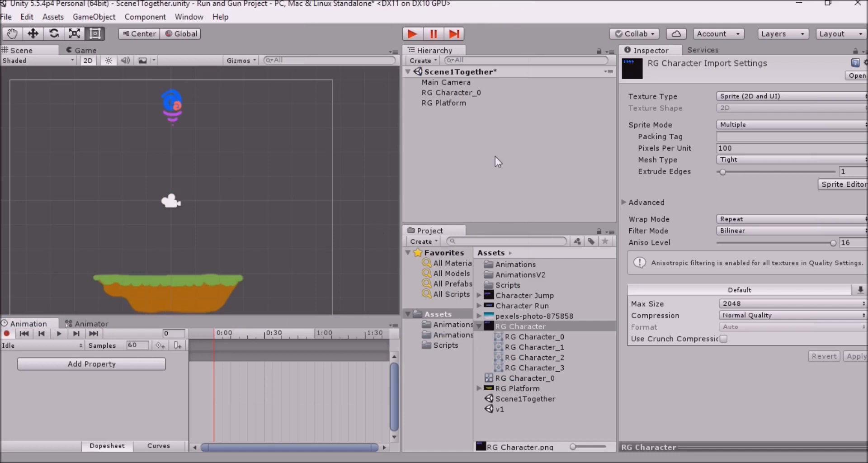
# Add the RG Character_0 to _3 sprites to the Idle clip as four Sprite keyframes
pyautogui.click(450, 92)
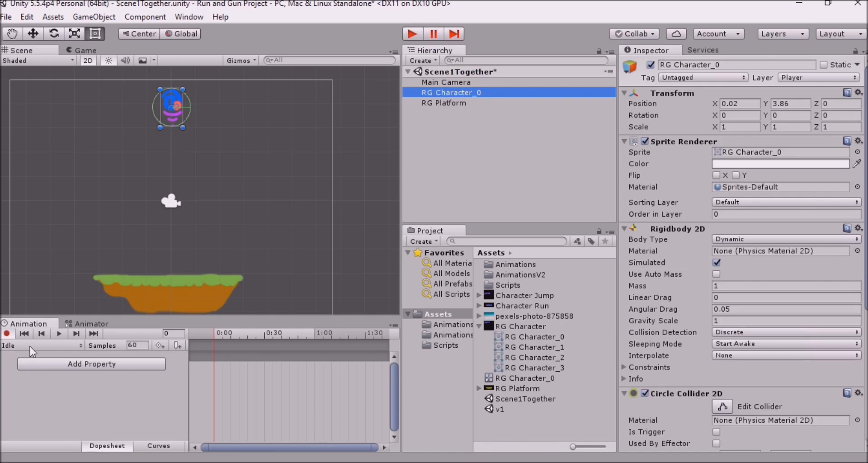
pyautogui.moveTo(524, 341)
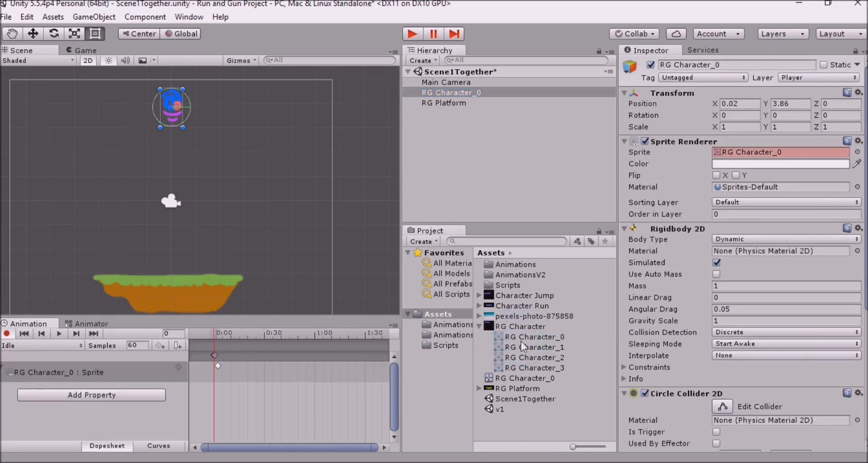
pyautogui.click(534, 346)
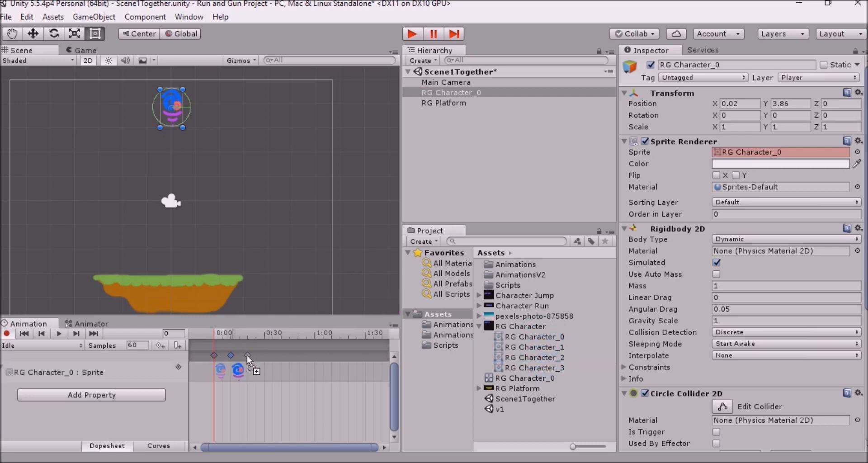
pyautogui.click(536, 367)
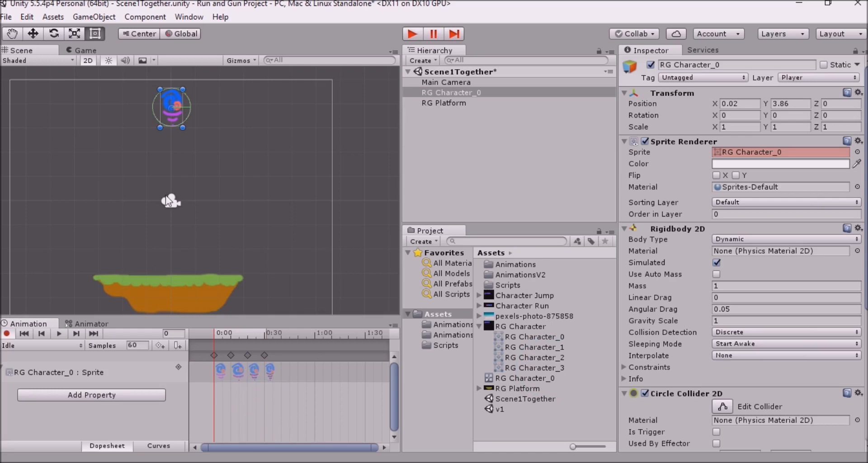
pyautogui.moveTo(195, 75)
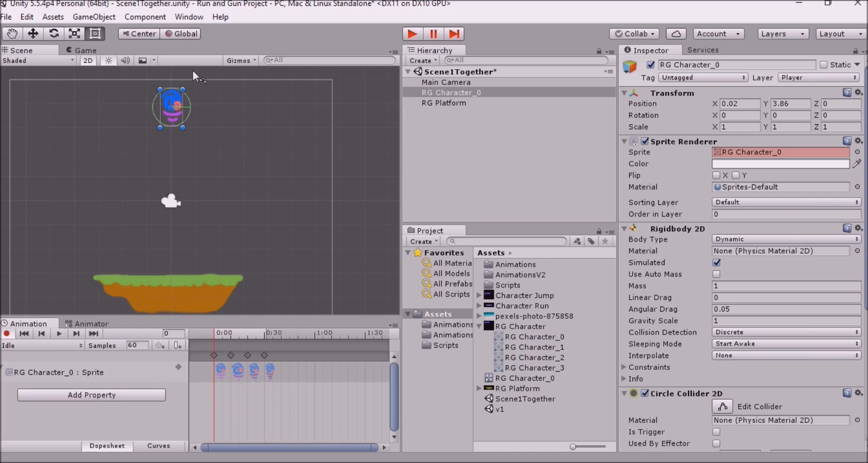
pyautogui.moveTo(200, 162)
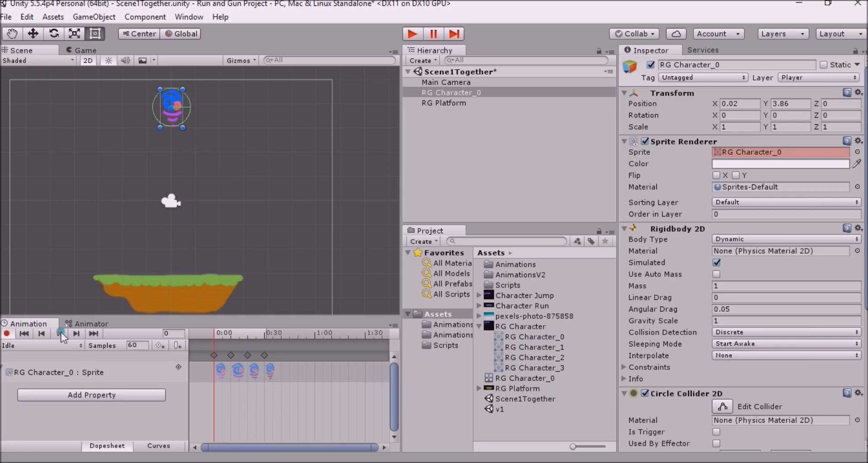
# Respace the Idle clip's four keyframes to four-frame intervals at 24 samples and preview the loop
pyautogui.click(59, 333)
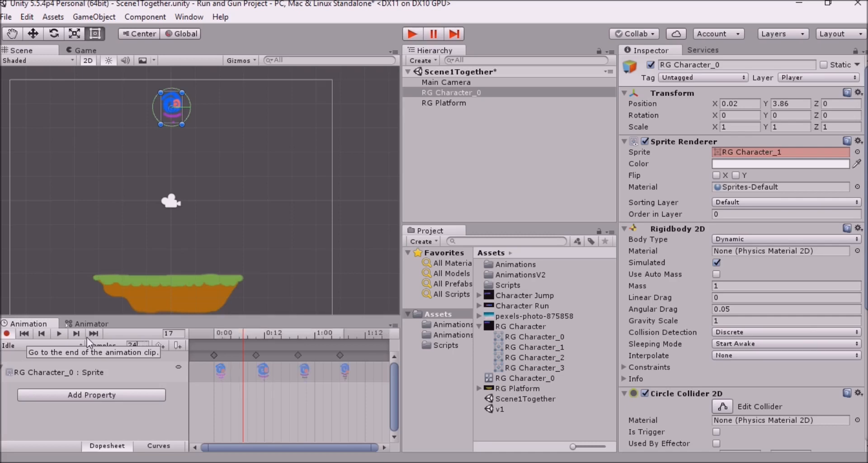
pyautogui.moveTo(260, 363)
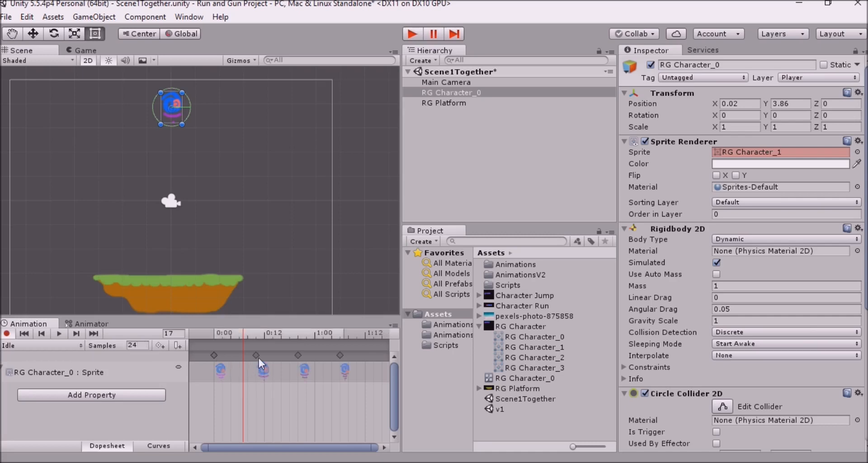
pyautogui.moveTo(261, 356); pyautogui.dragTo(238, 355)
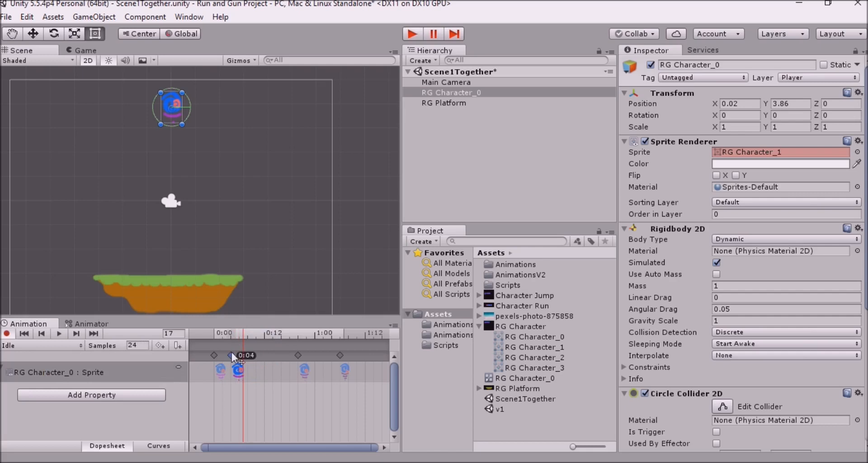
pyautogui.moveTo(233, 355); pyautogui.dragTo(257, 355)
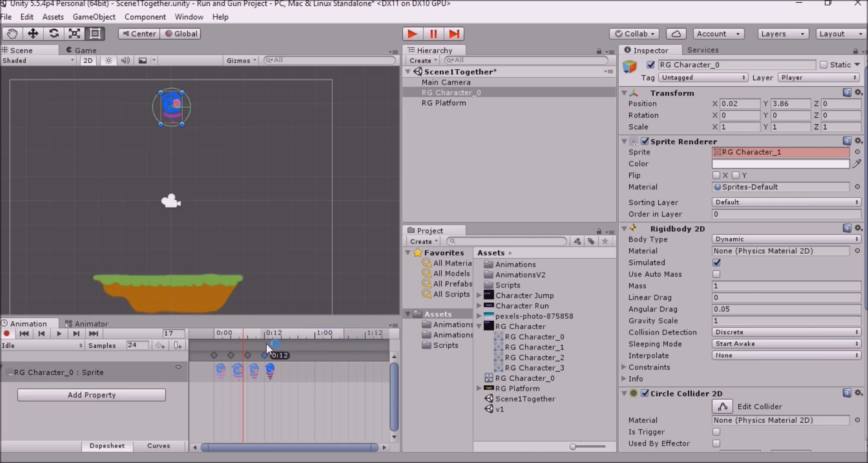
pyautogui.click(702, 50)
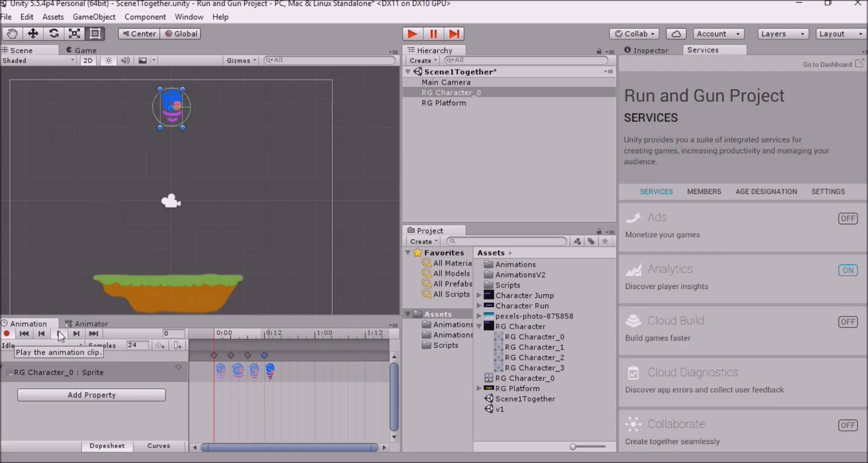
pyautogui.click(75, 332)
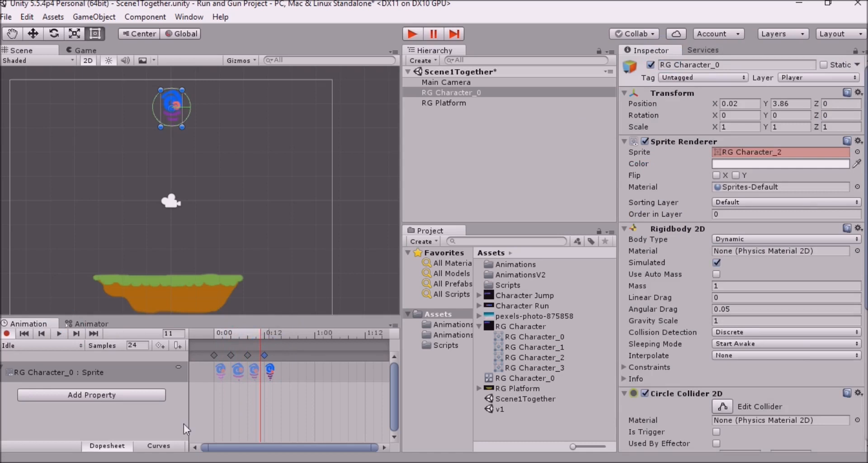
pyautogui.moveTo(278, 391)
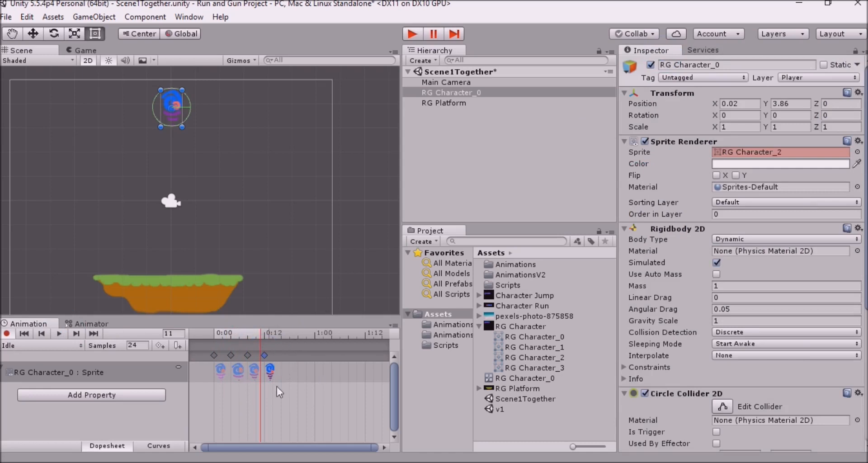
pyautogui.moveTo(263, 354)
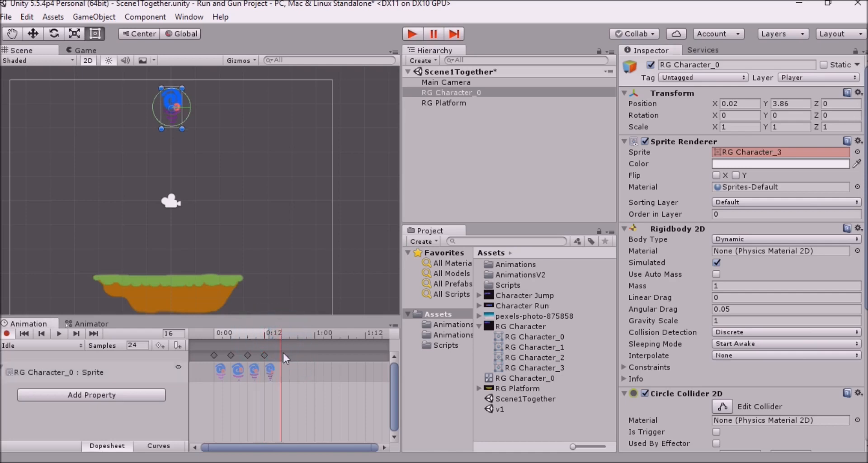
pyautogui.moveTo(268, 341)
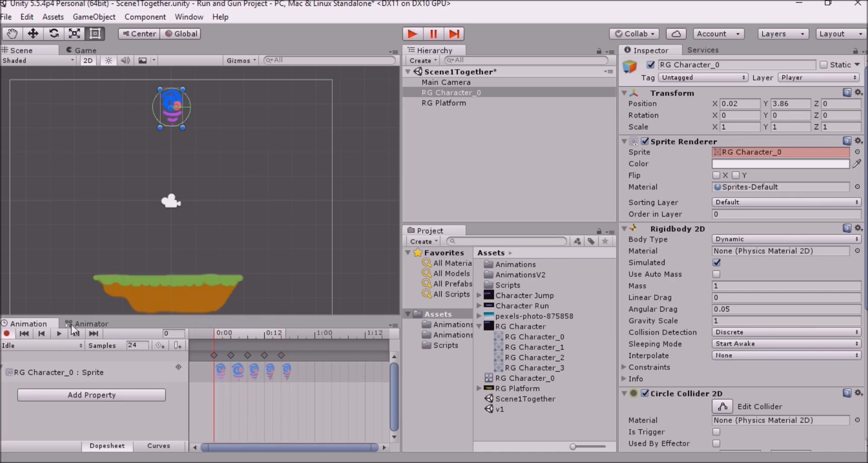
# Preview the Idle clip ending with a fifth keyframe that repeats the first sprite
pyautogui.click(58, 333)
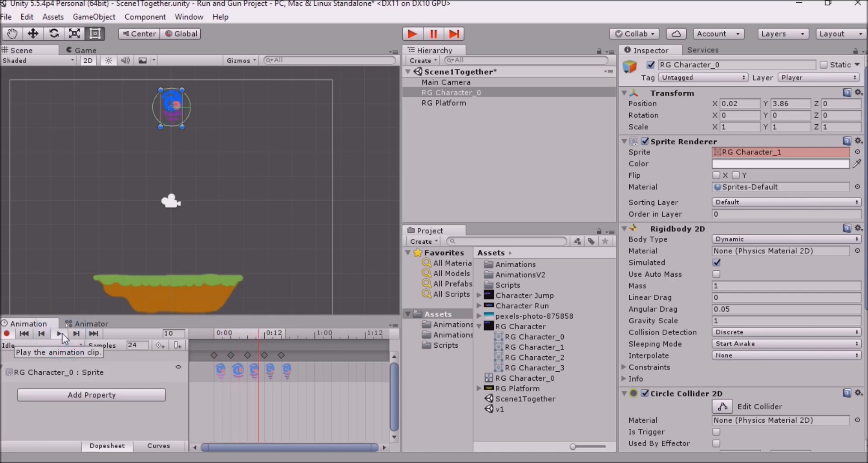
pyautogui.click(60, 333)
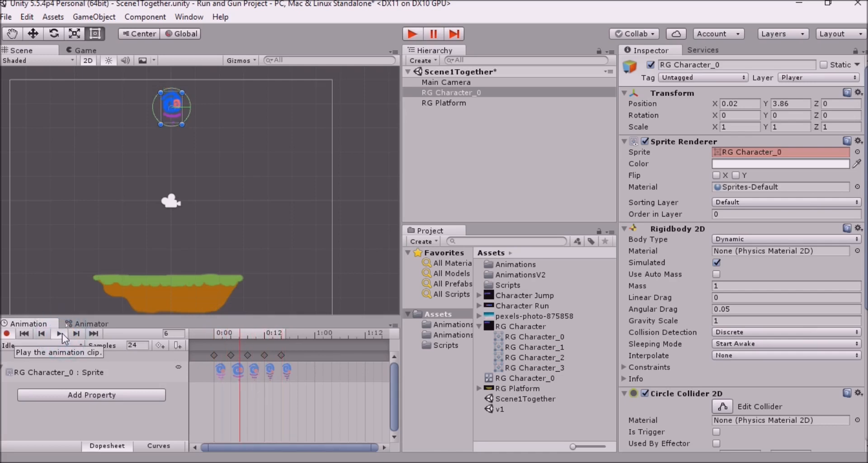
pyautogui.click(59, 334)
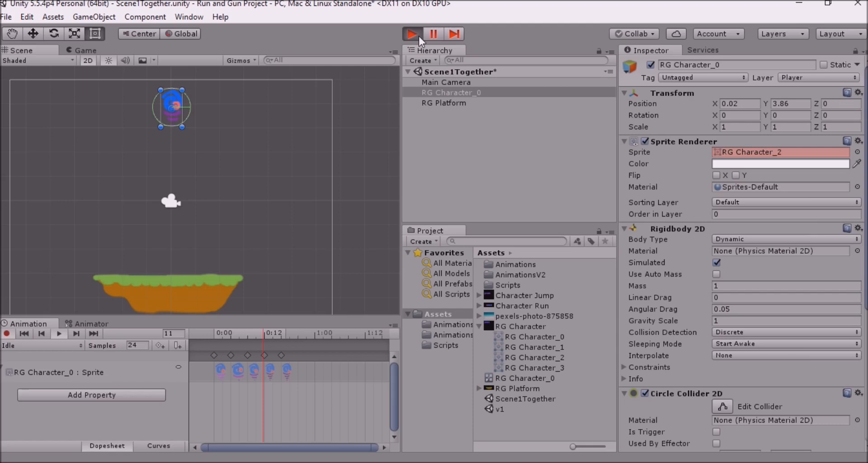
pyautogui.click(411, 34)
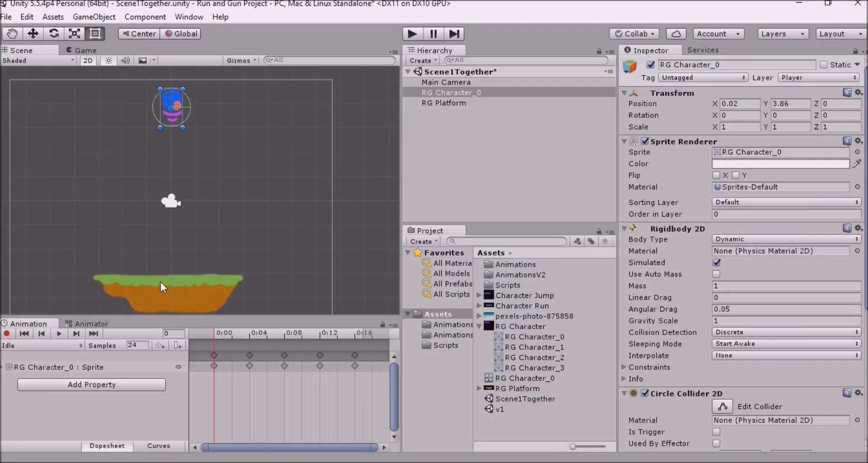
pyautogui.click(188, 16)
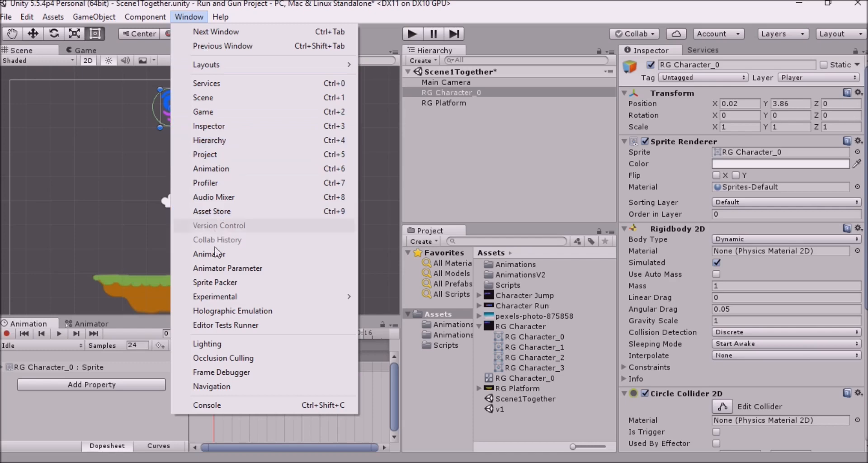
pyautogui.moveTo(209, 253)
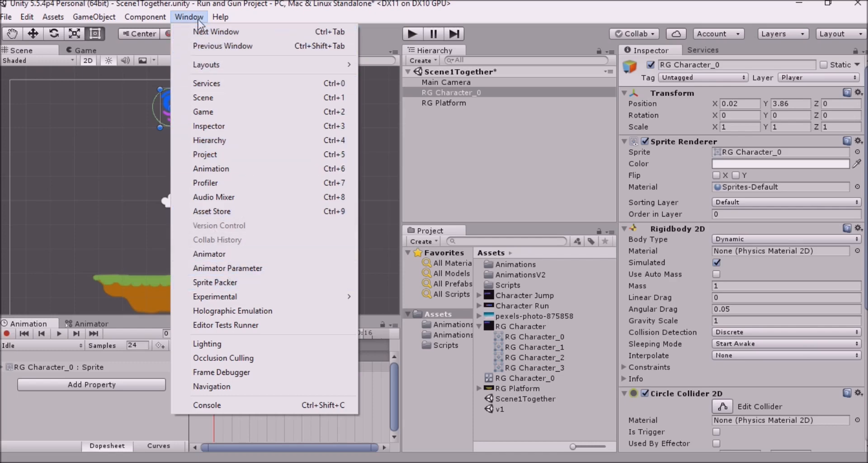
pyautogui.moveTo(216, 254)
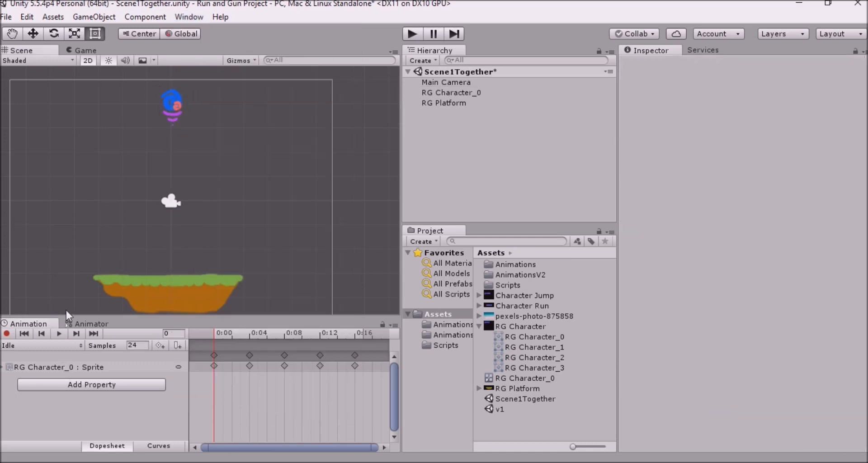
# Show RG Character_0's Animator controller and inspect the default Idle state's settings
pyautogui.click(92, 324)
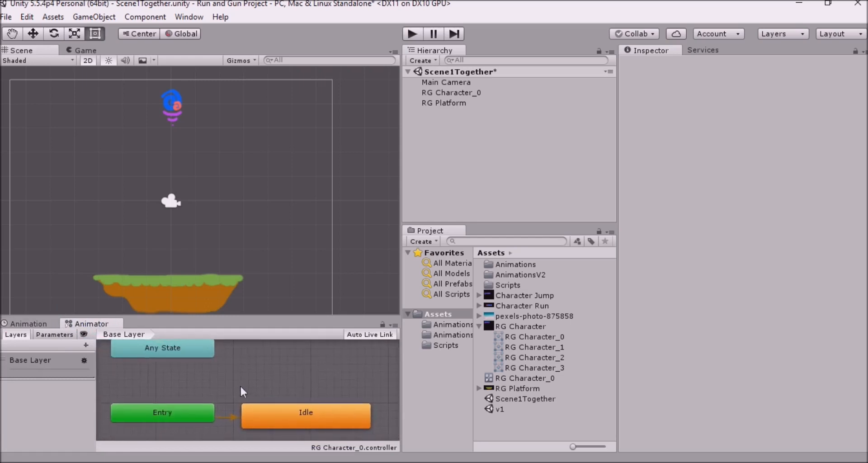
pyautogui.click(305, 412)
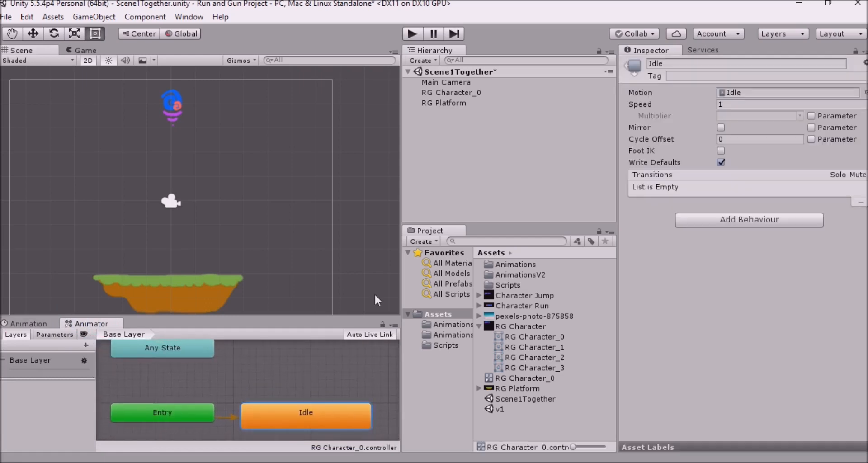
pyautogui.moveTo(349, 442)
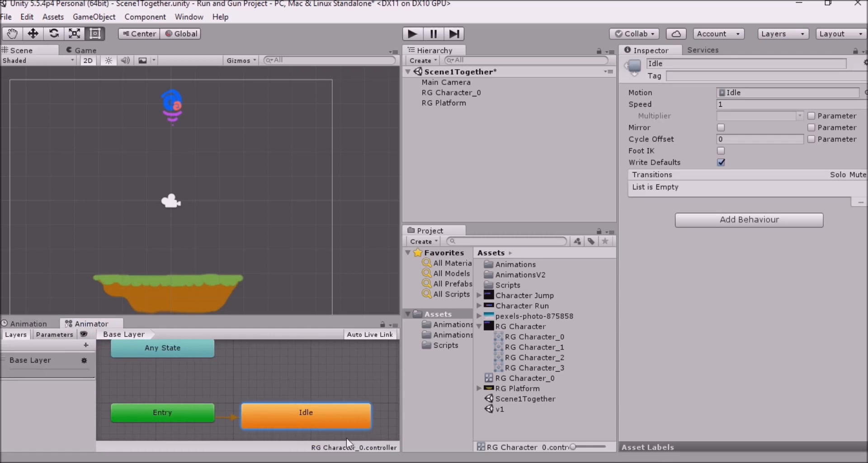
pyautogui.moveTo(199, 432)
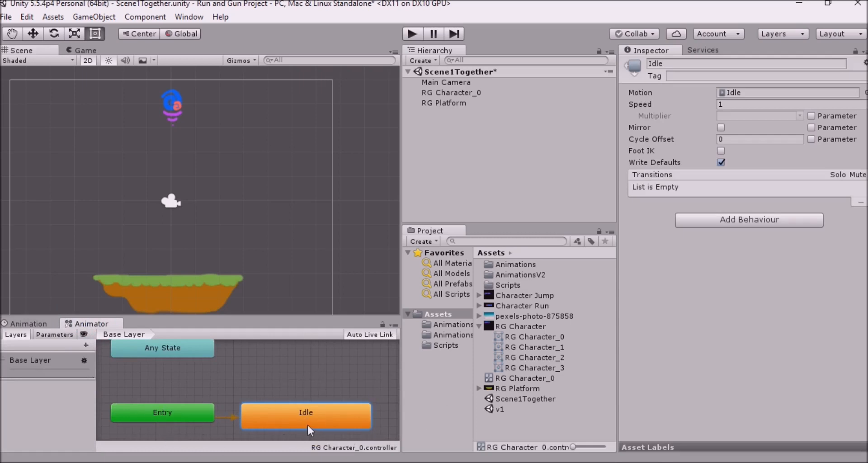
pyautogui.moveTo(199, 185)
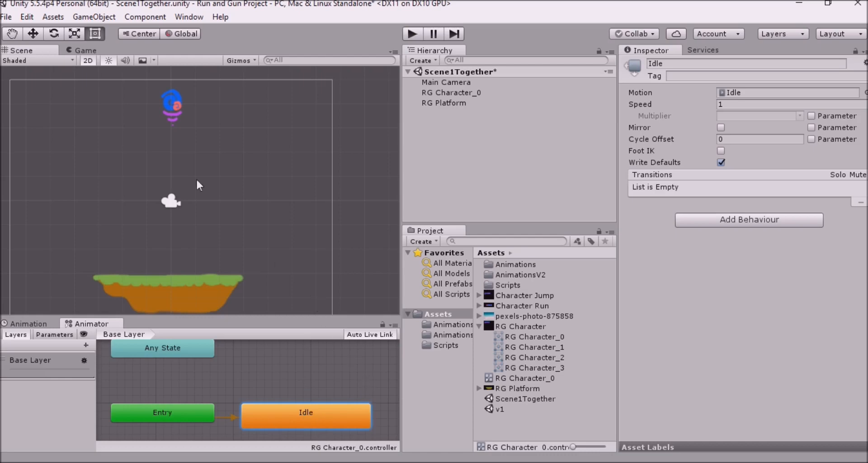
pyautogui.moveTo(272, 404)
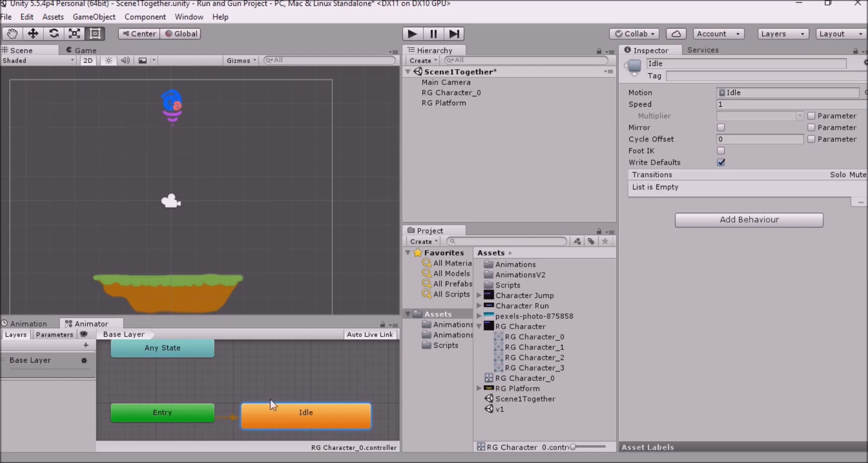
pyautogui.moveTo(376, 445)
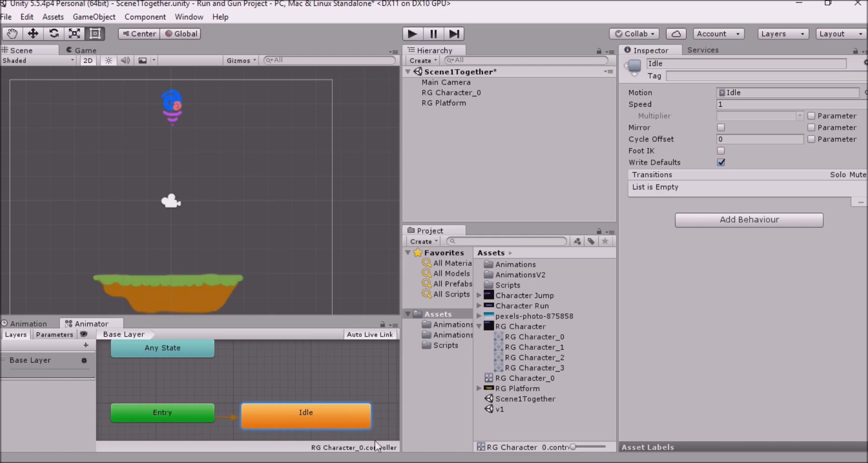
pyautogui.moveTo(21, 340)
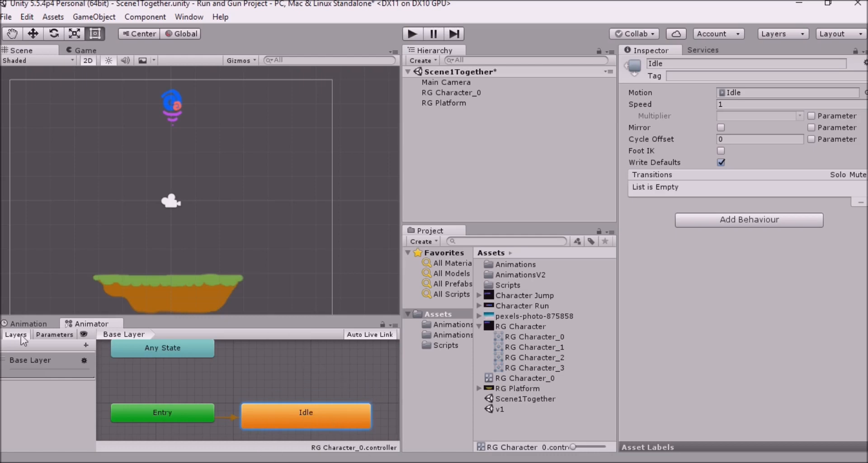
# List the animator parameters Speed, Ground and VSpeed, then select the Any State node
pyautogui.click(55, 333)
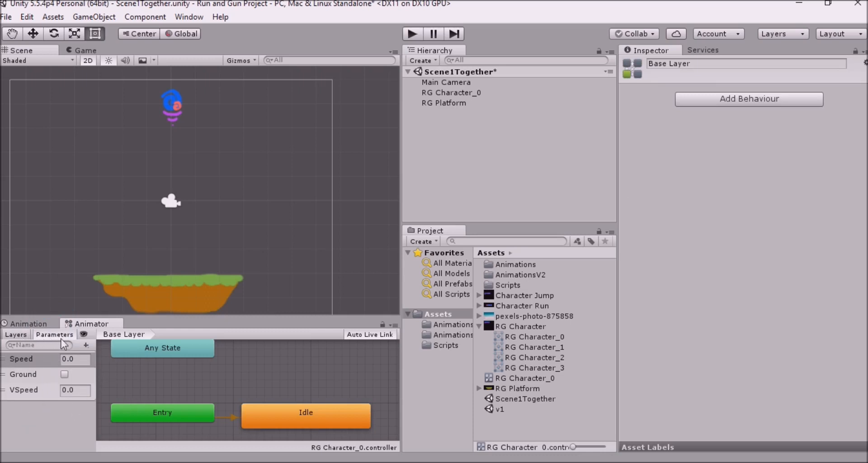
pyautogui.moveTo(88, 401)
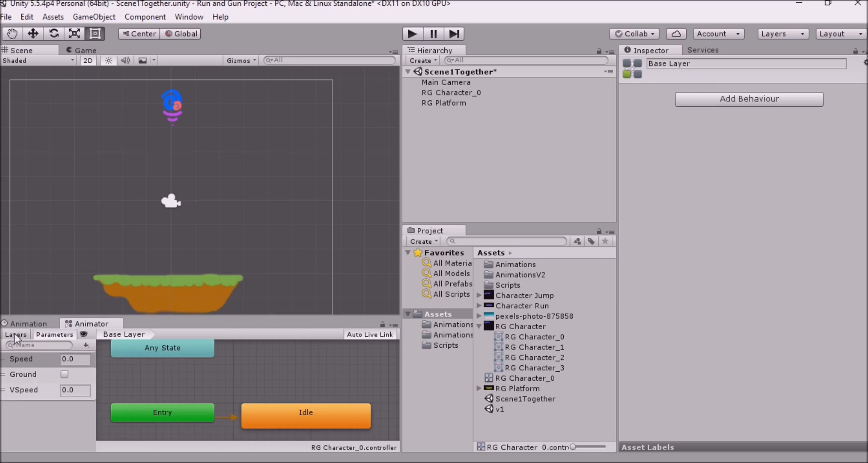
pyautogui.moveTo(24, 362)
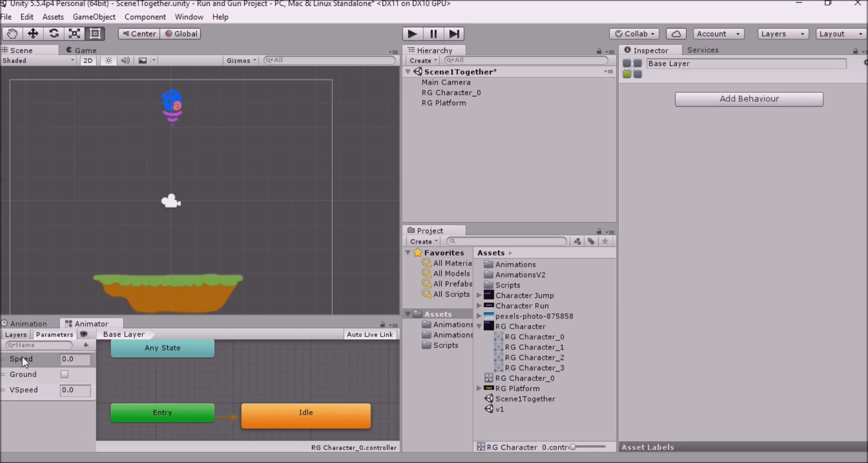
pyautogui.click(86, 345)
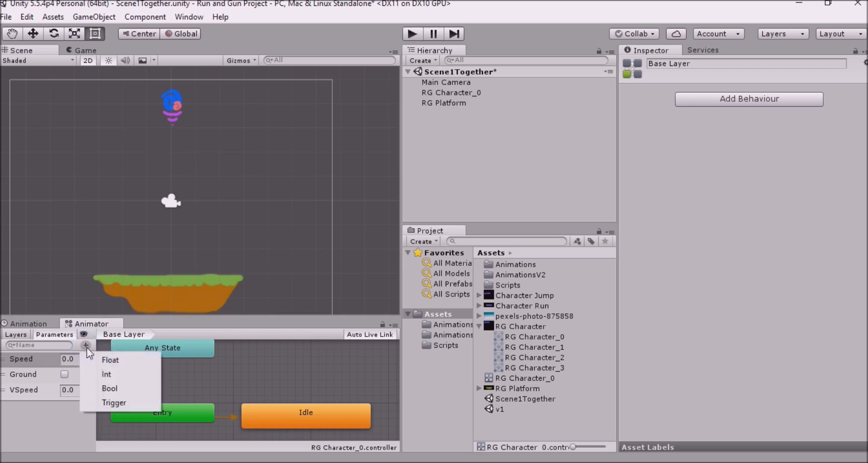
pyautogui.moveTo(121, 387)
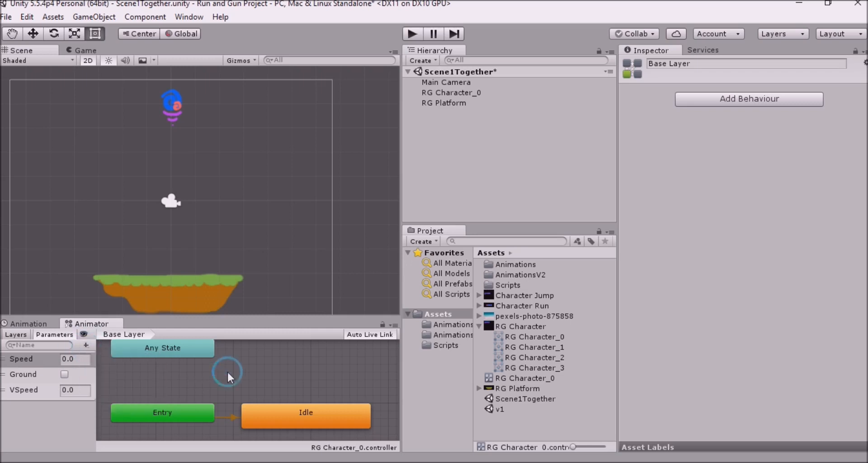
pyautogui.moveTo(214, 424)
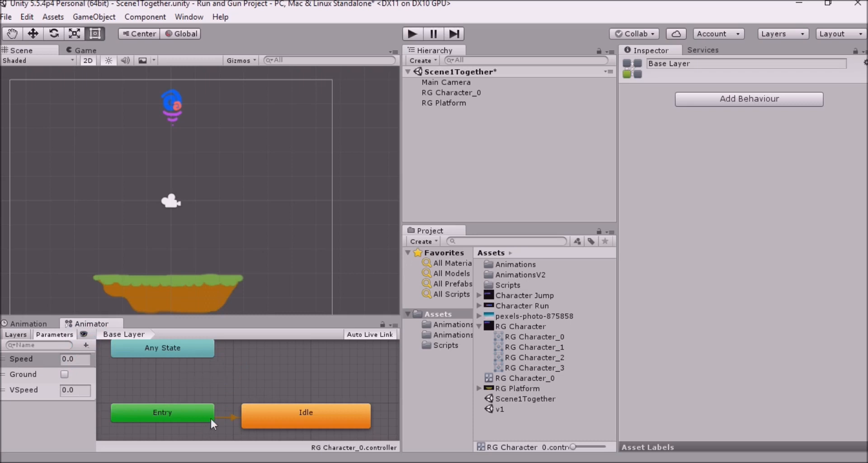
pyautogui.moveTo(201, 359)
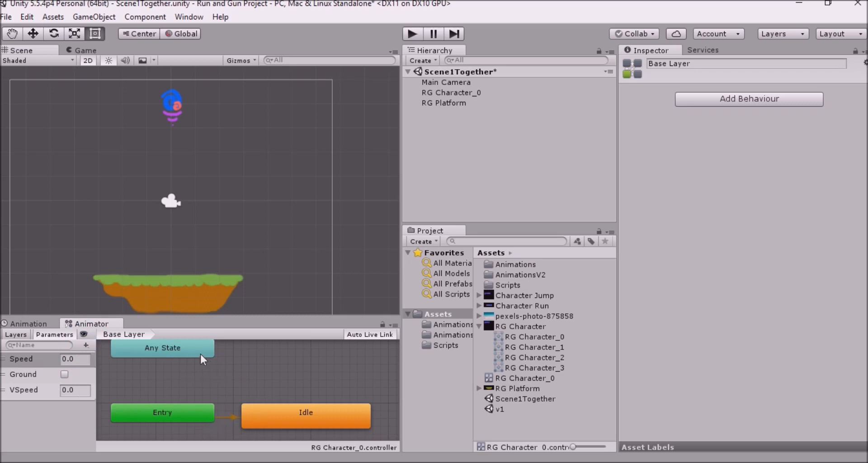
pyautogui.click(306, 414)
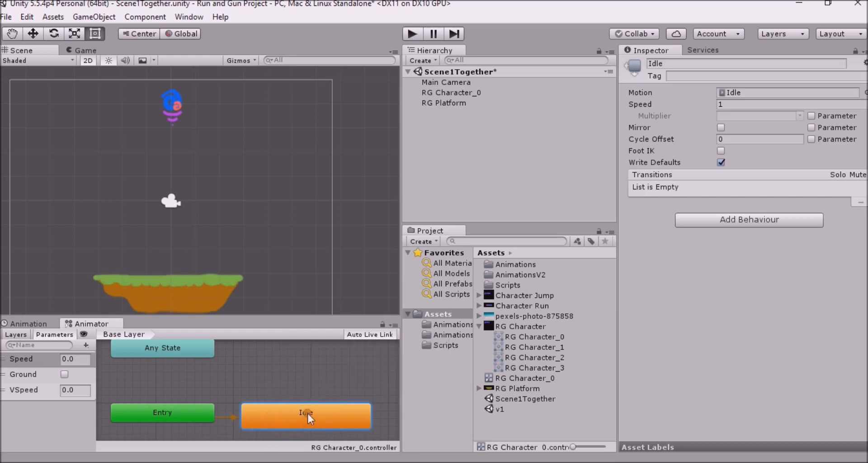
pyautogui.rightClick(307, 415)
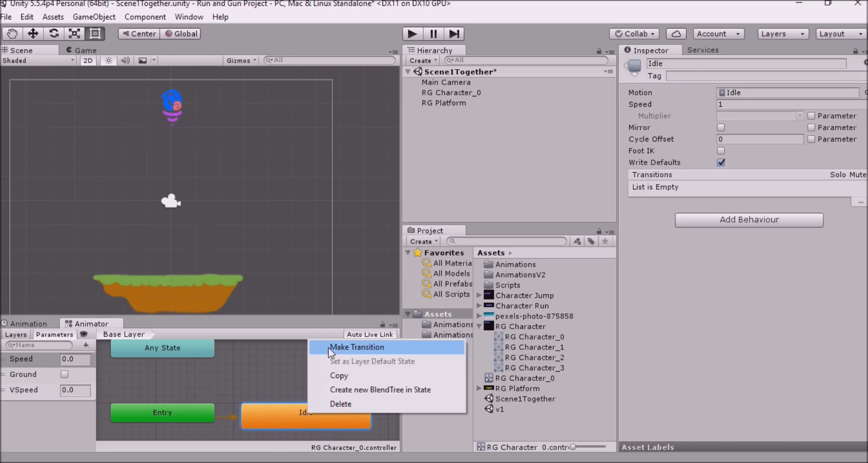
pyautogui.click(357, 347)
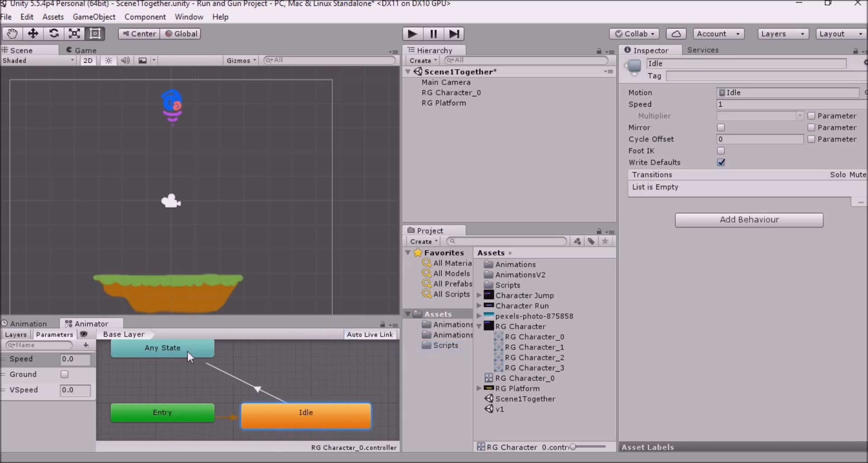
pyautogui.moveTo(148, 359)
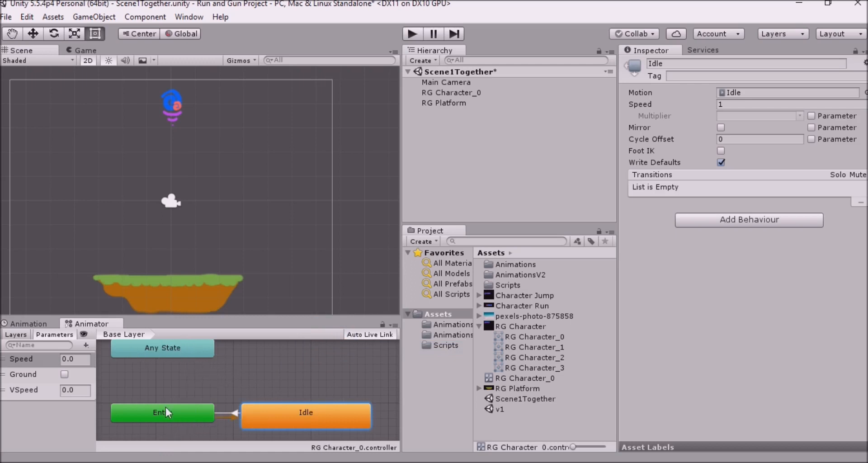
pyautogui.moveTo(249, 390)
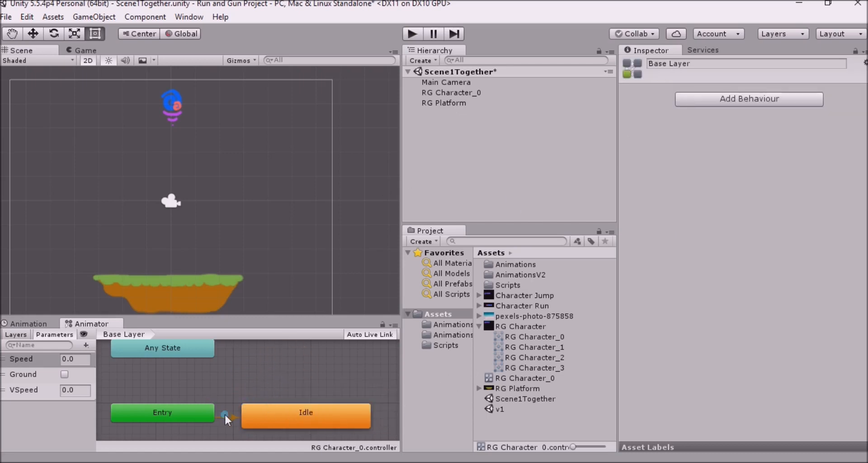
pyautogui.click(226, 416)
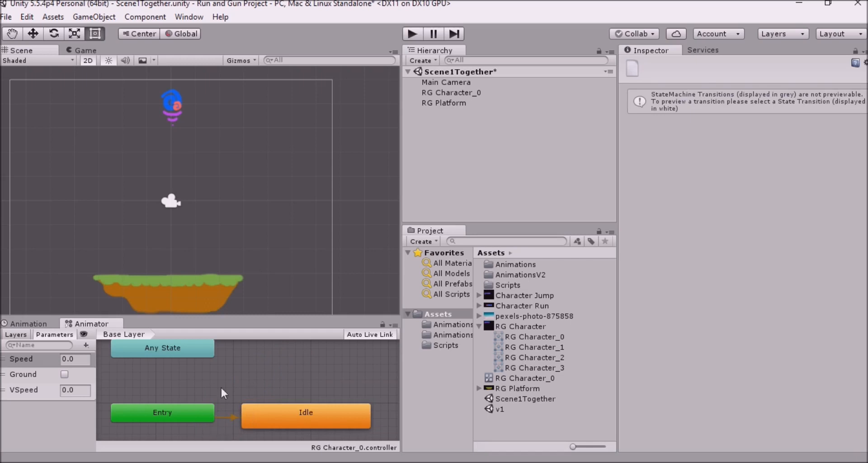
pyautogui.moveTo(581, 275)
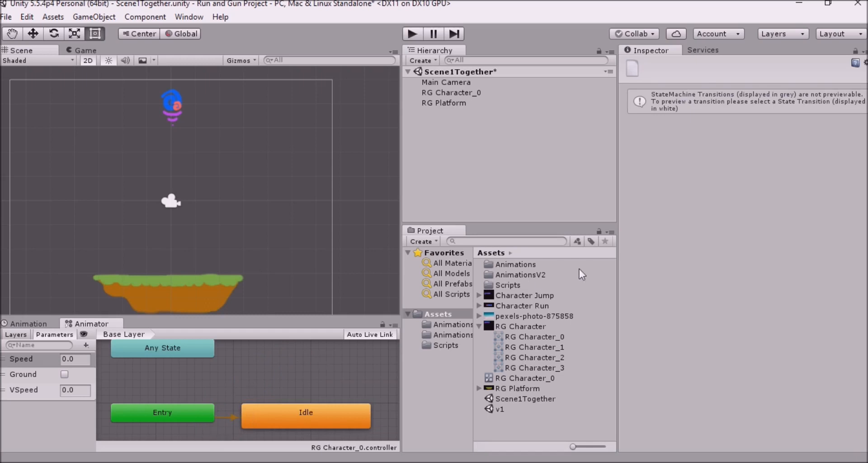
pyautogui.moveTo(444, 329)
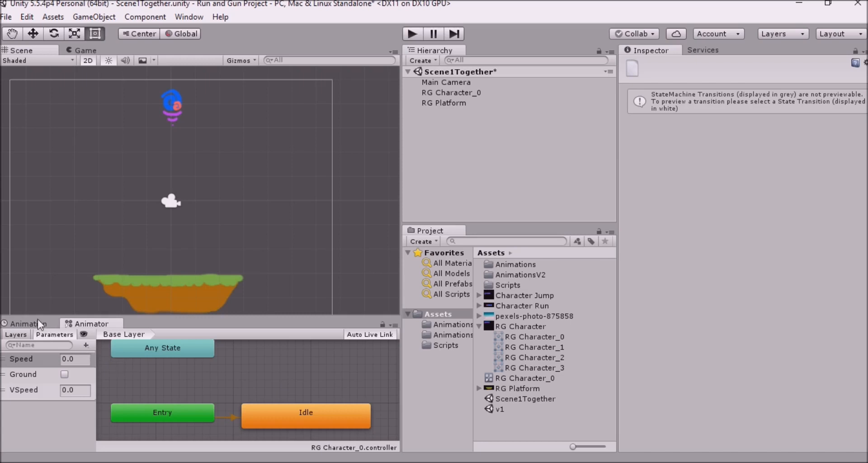
pyautogui.click(28, 324)
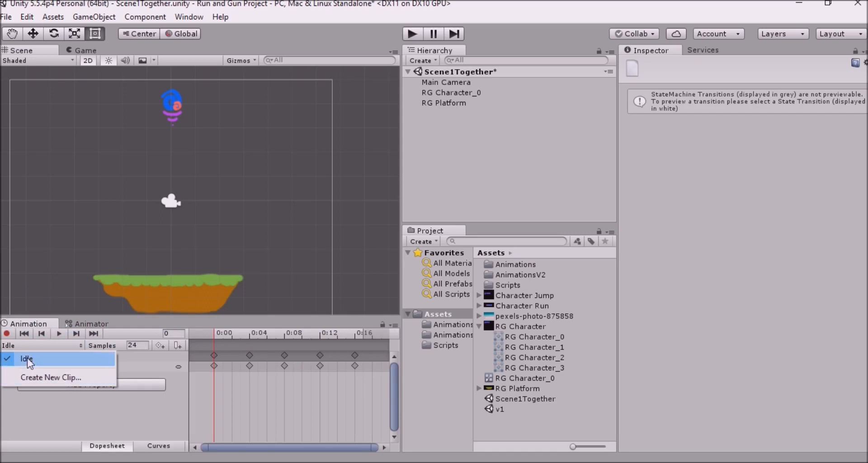
pyautogui.moveTo(58, 382)
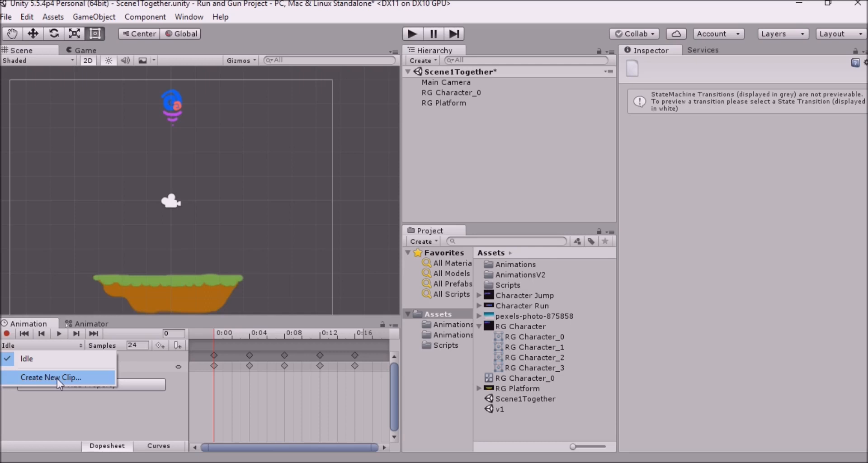
# Create a new Run clip in AnimationsV2 and reveal the Character Run sheet's frames
pyautogui.click(51, 377)
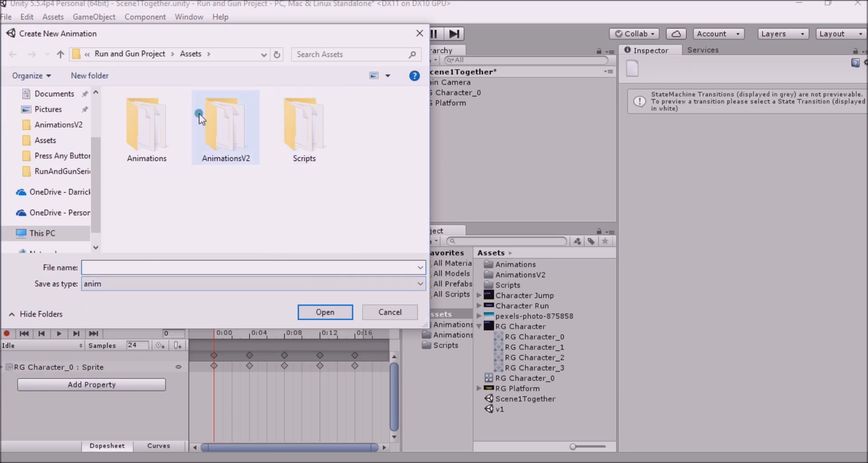
pyautogui.click(388, 311)
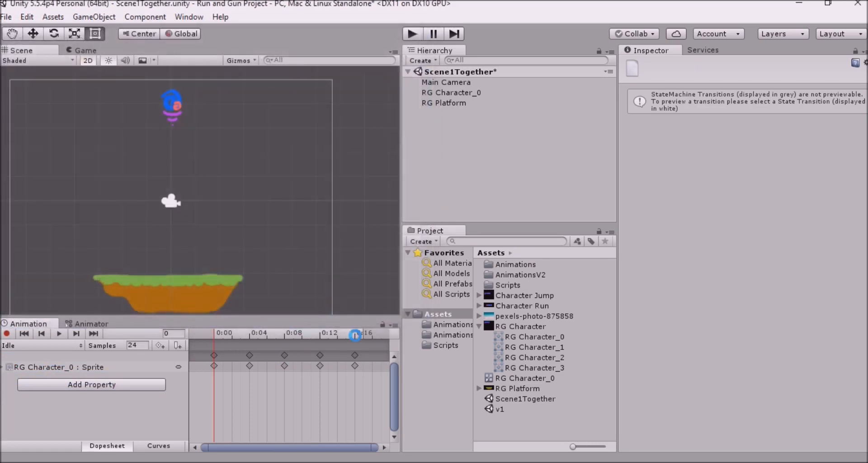
pyautogui.click(42, 345)
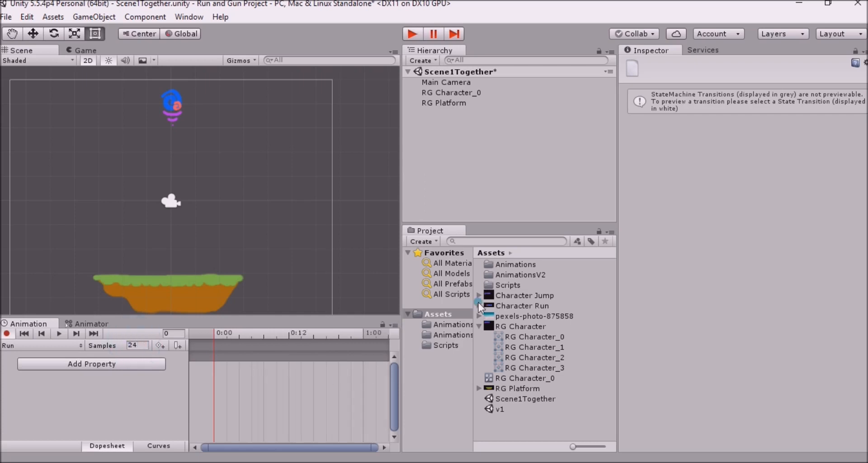
pyautogui.click(479, 305)
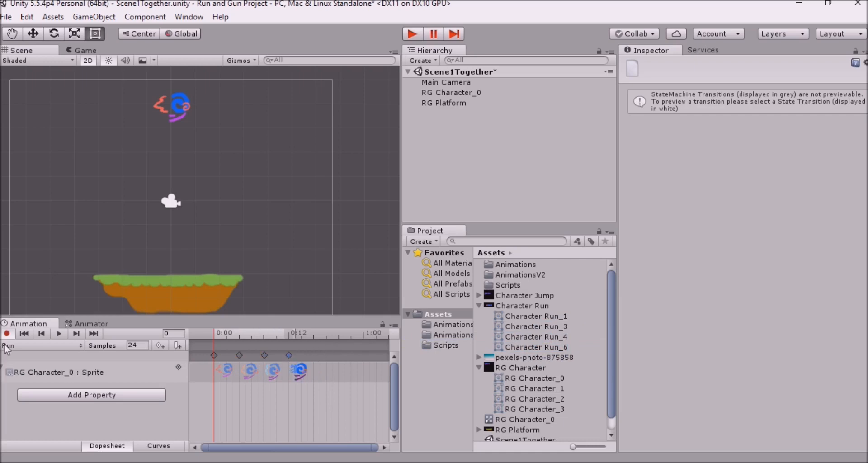
pyautogui.moveTo(245, 349)
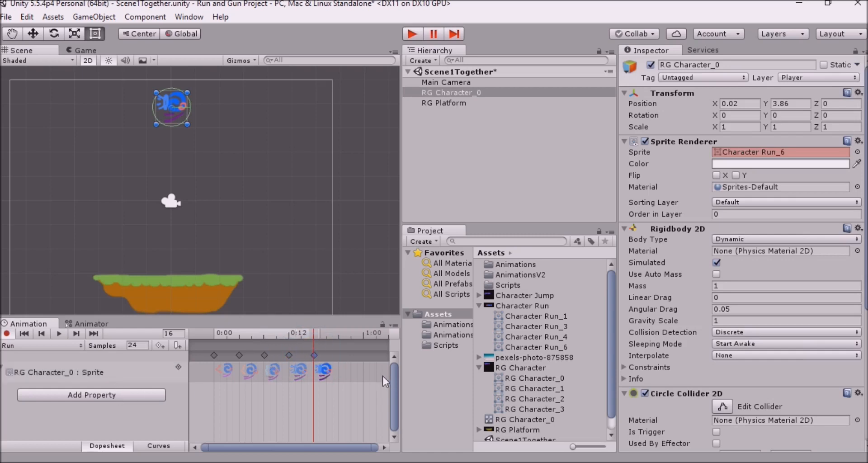
# Confirm Run in the clip list and preview its running cycle, then show the Animator graph
pyautogui.click(39, 345)
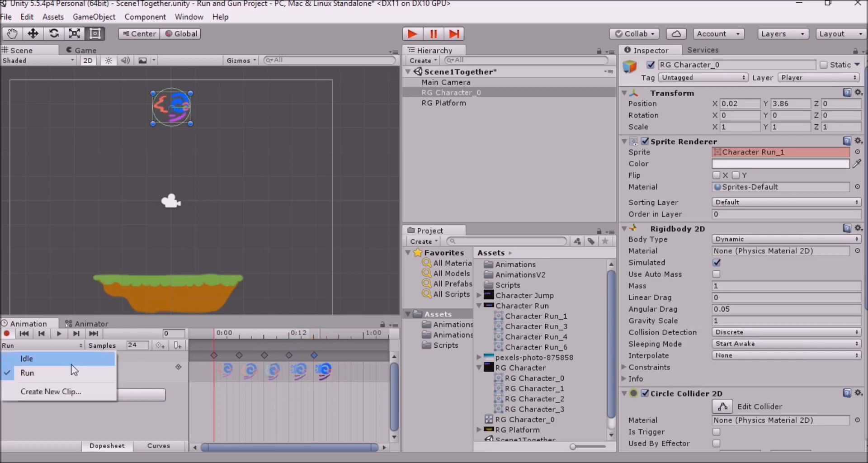
pyautogui.moveTo(50, 368)
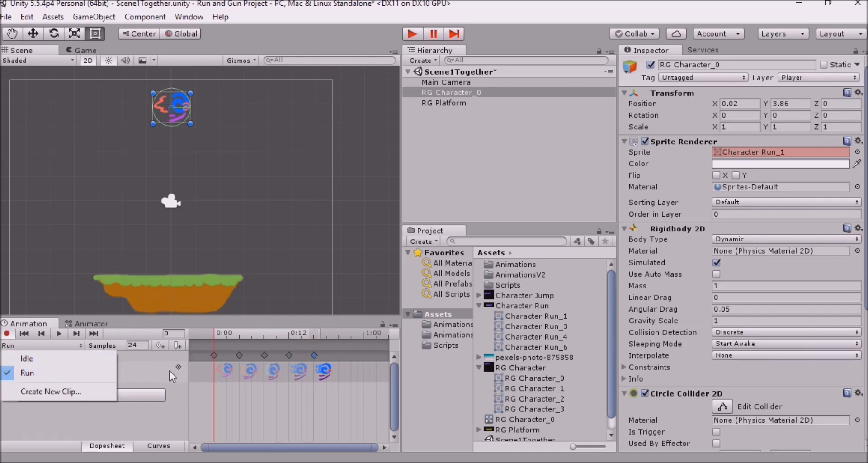
pyautogui.click(59, 334)
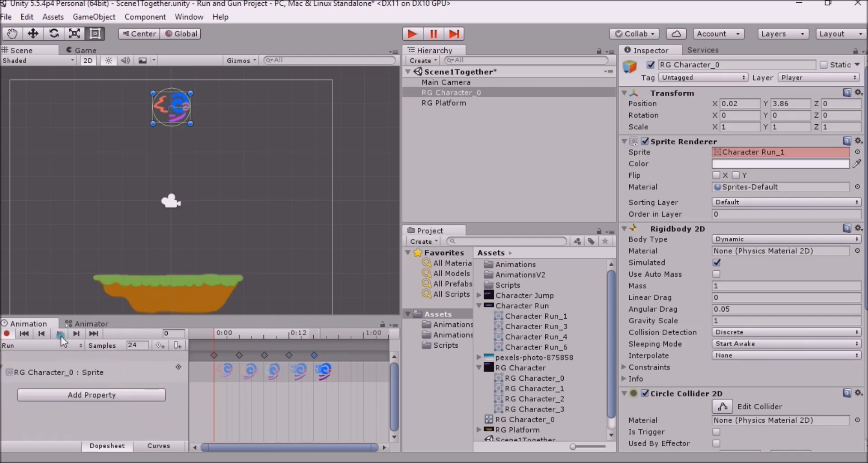
pyautogui.click(60, 335)
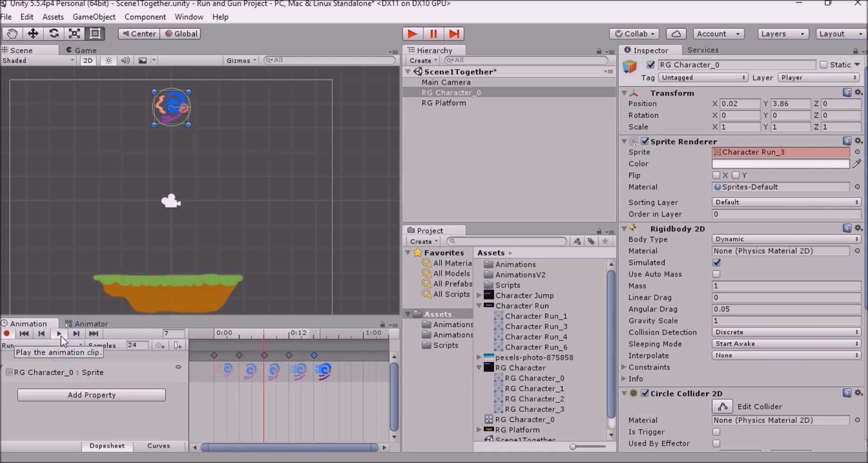
pyautogui.click(54, 334)
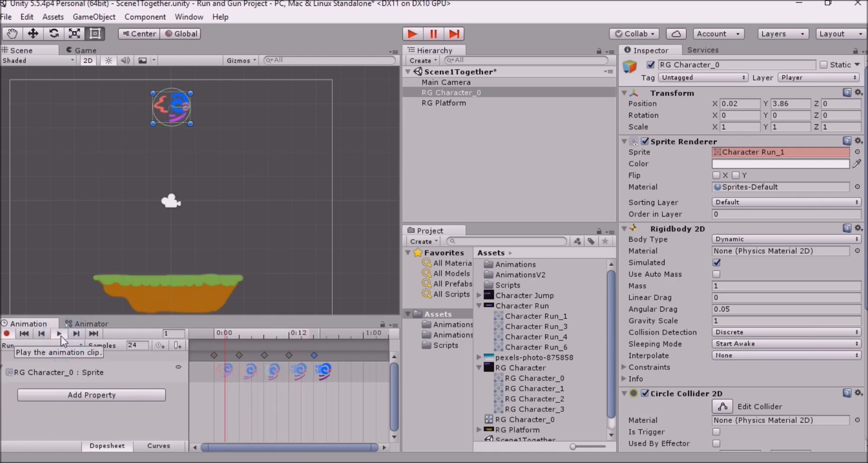
pyautogui.click(61, 334)
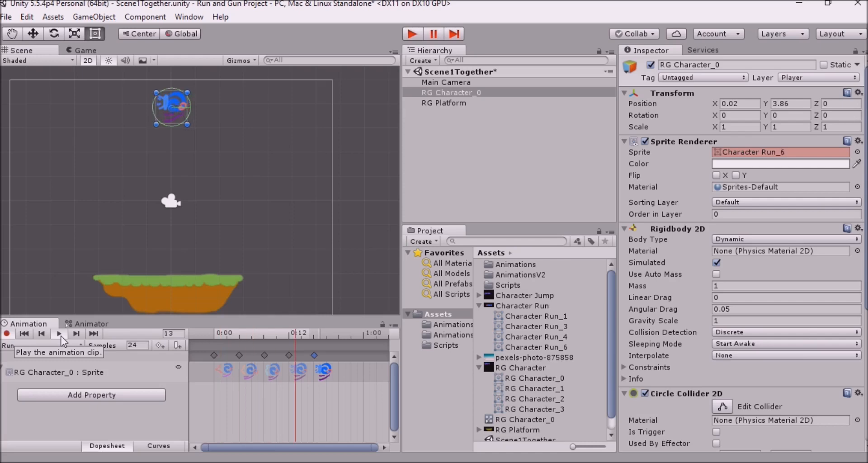
pyautogui.click(58, 333)
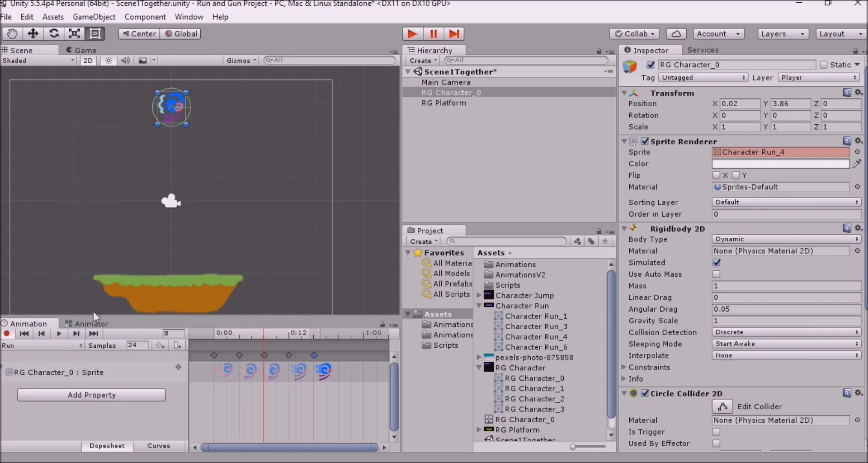
pyautogui.click(90, 324)
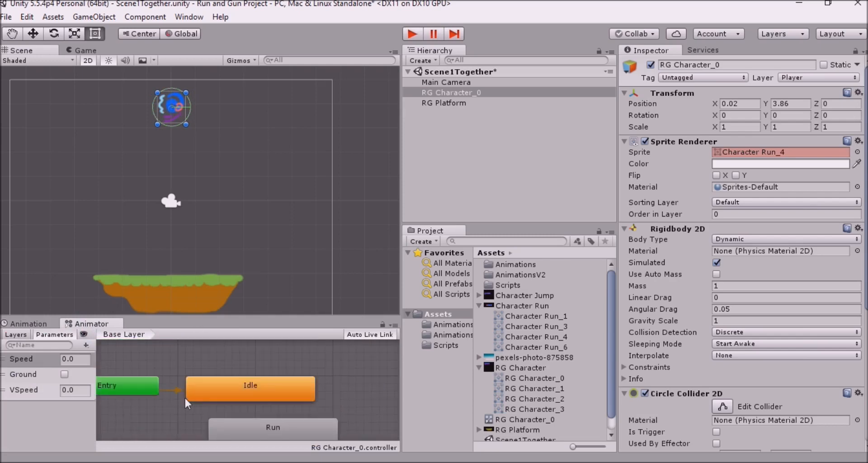
pyautogui.moveTo(198, 406)
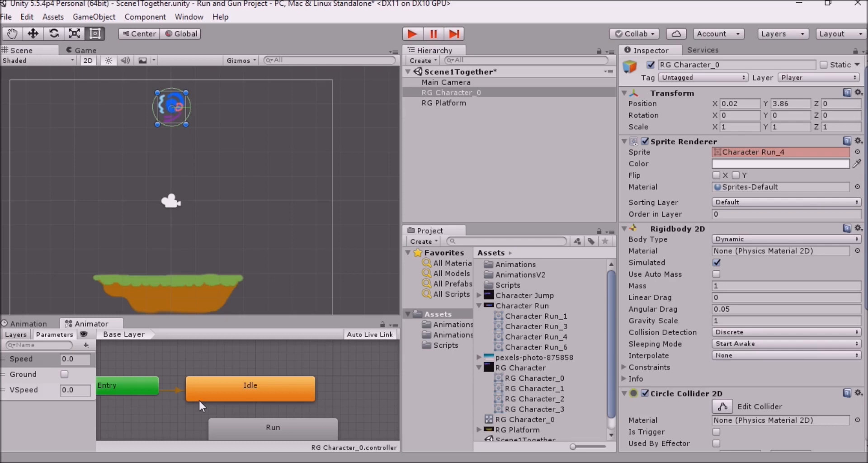
pyautogui.moveTo(269, 379)
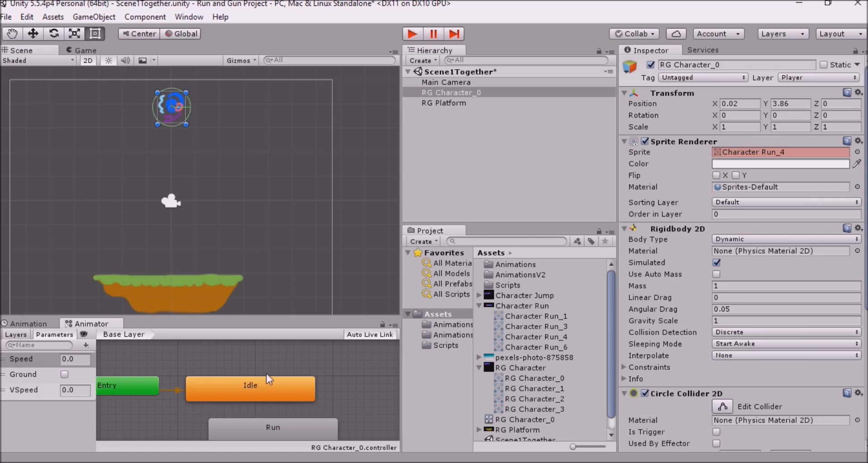
pyautogui.moveTo(323, 358)
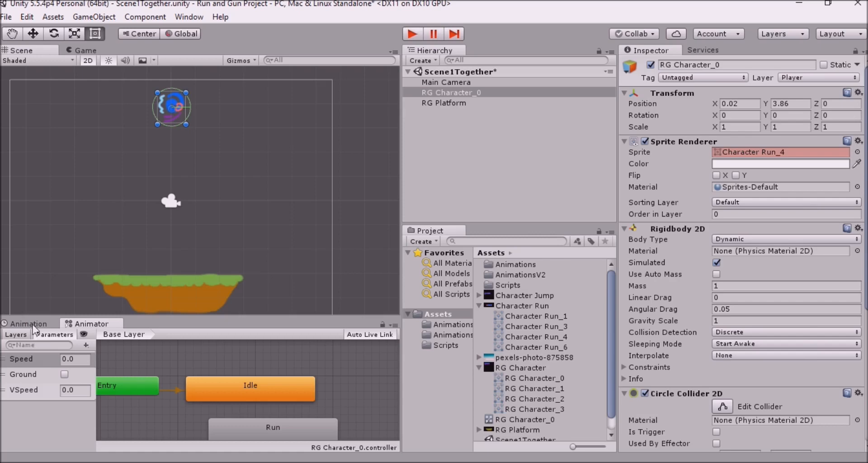
# Reopen the Run clip timeline showing its five sprite keyframes at 24 samples
pyautogui.click(28, 324)
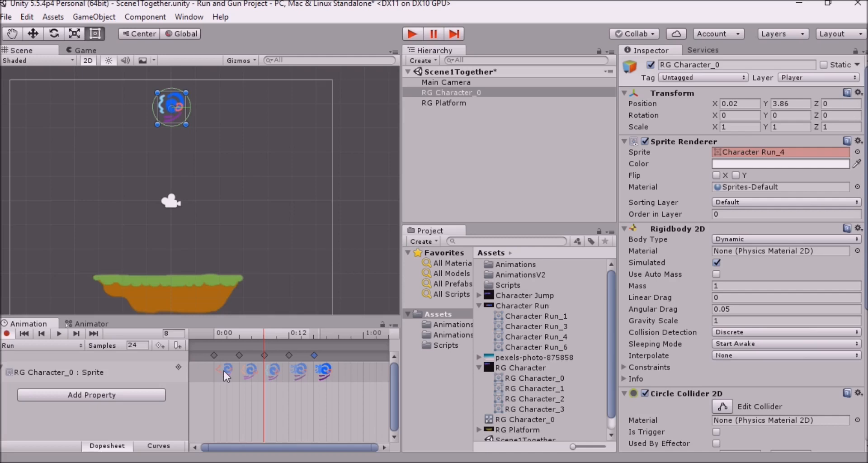
pyautogui.moveTo(229, 373)
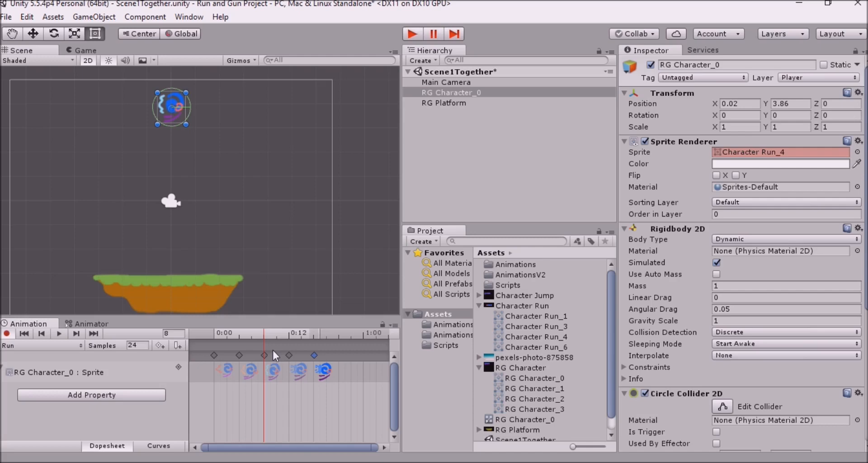
pyautogui.moveTo(341, 283)
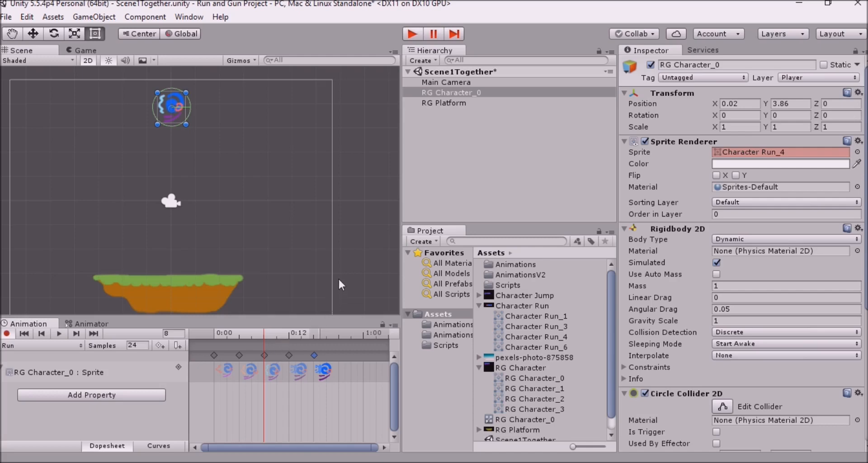